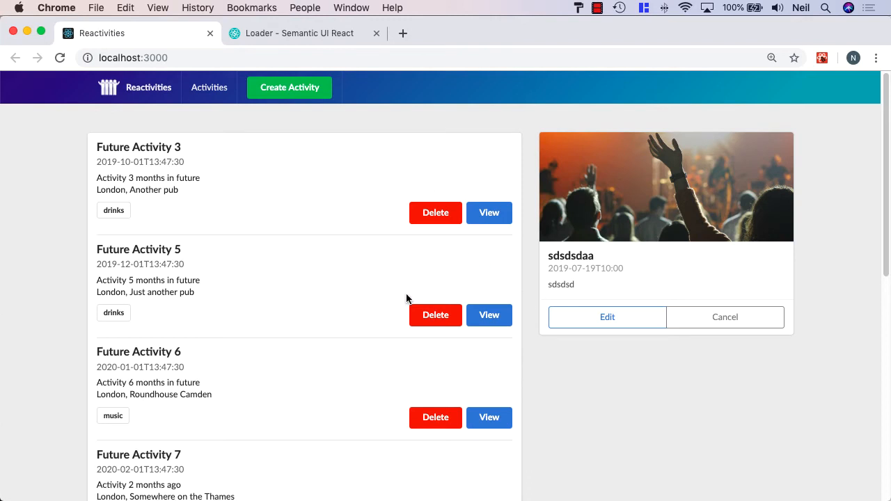
{"action": "mouse_move", "coordinate": [421, 270]}
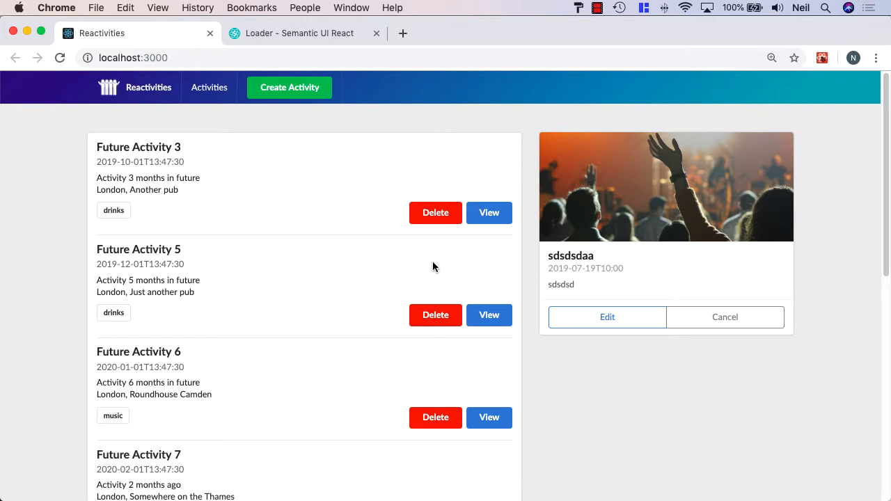
{"action": "mouse_move", "coordinate": [298, 96]}
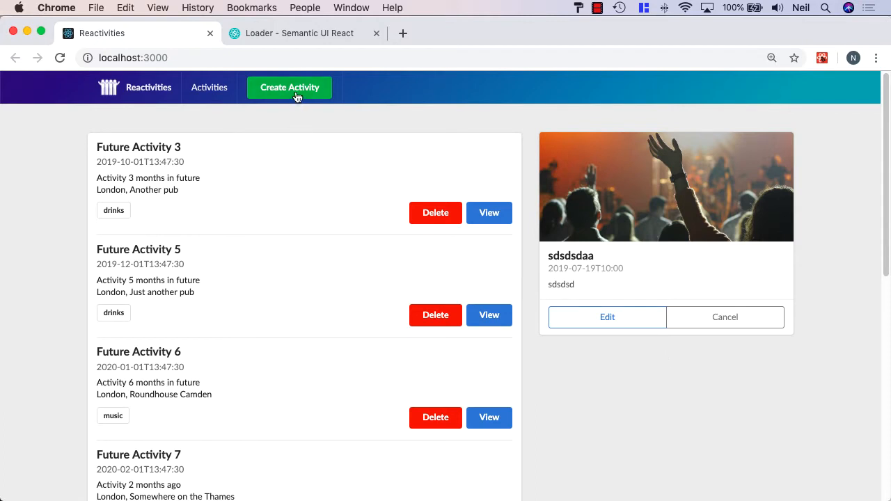
- Close the sdsdsdaa activity's details panel, leaving the list with Delete and View buttons
{"action": "left_click", "coordinate": [289, 87]}
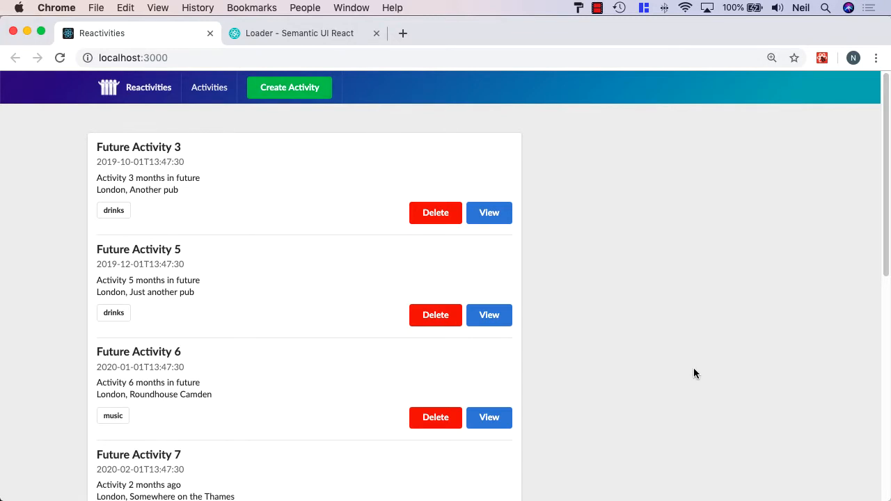
{"action": "mouse_move", "coordinate": [458, 234]}
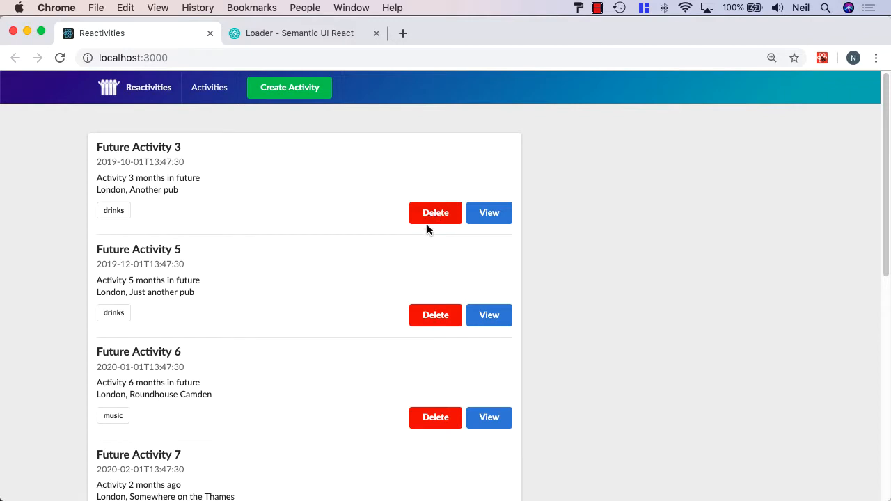
{"action": "mouse_move", "coordinate": [445, 404]}
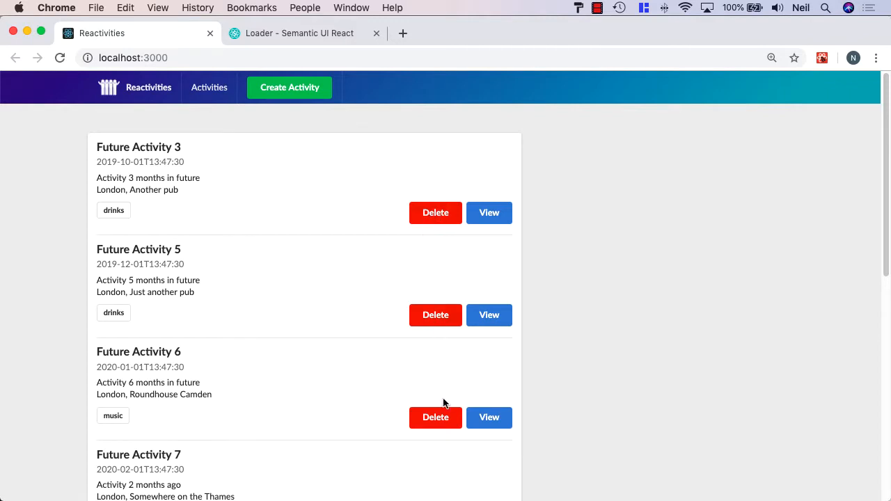
{"action": "mouse_move", "coordinate": [421, 390]}
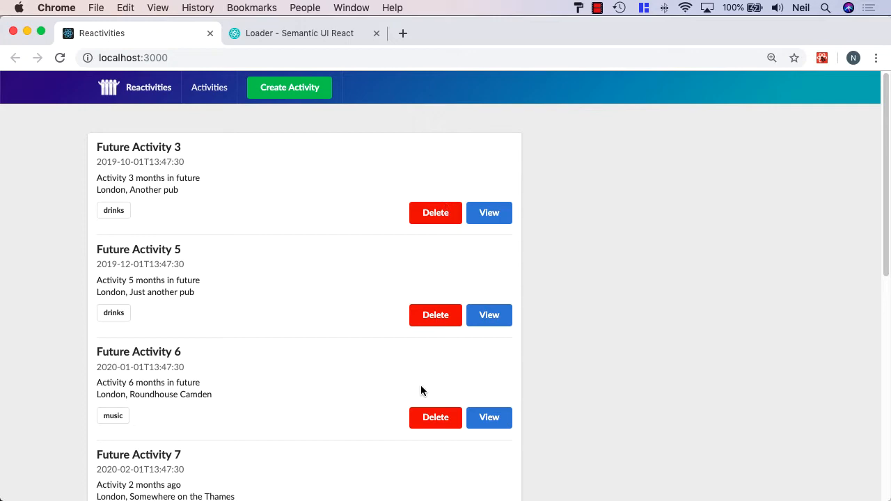
{"action": "mouse_move", "coordinate": [626, 257]}
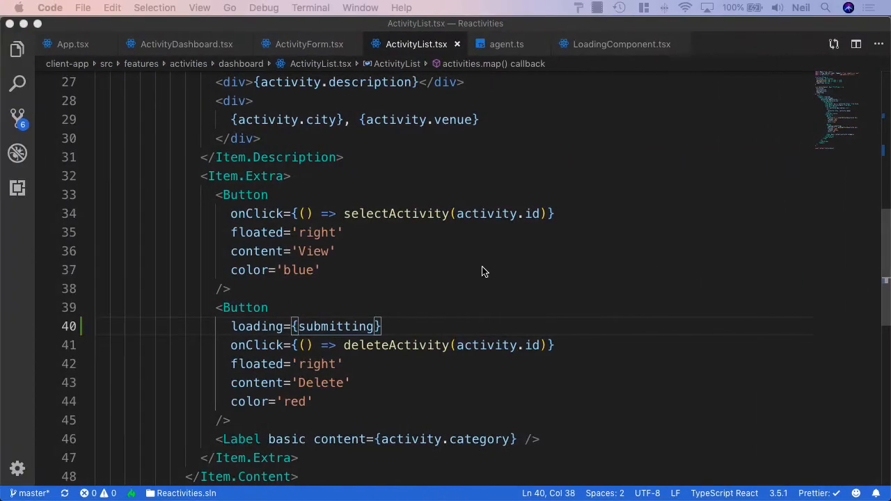
{"action": "mouse_move", "coordinate": [379, 346]}
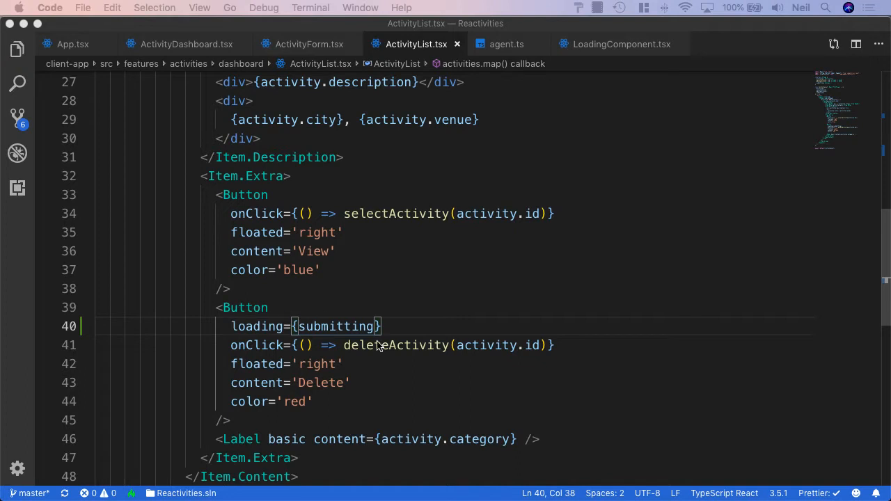
- Add name={activity.id} to the Delete Button above loading={submitting} in ActivityList.tsx
{"action": "double_click", "coordinate": [244, 307]}
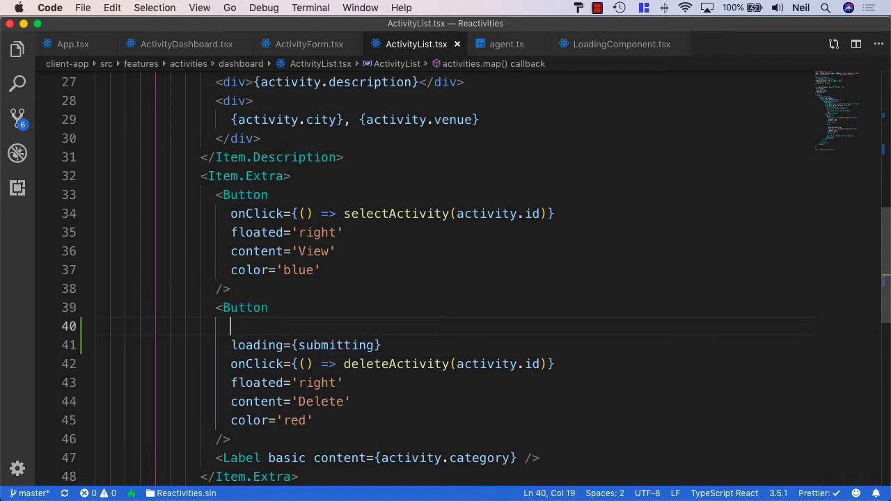
{"action": "type", "text": "name={}"}
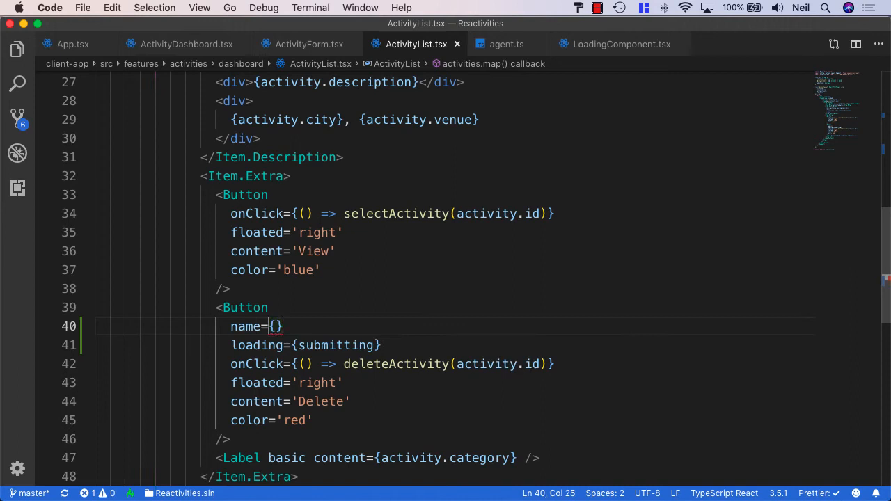
{"action": "type", "text": "activity.id"}
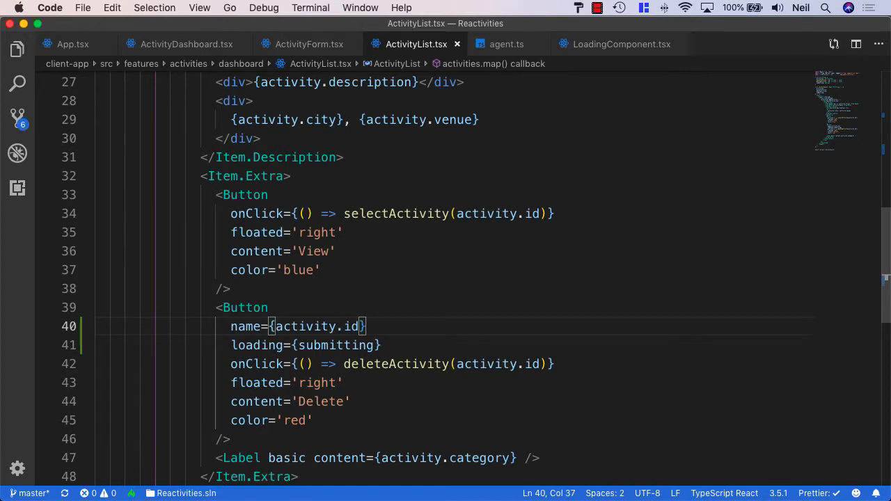
{"action": "left_click_drag", "start_coordinate": [230, 326], "coordinate": [367, 326]}
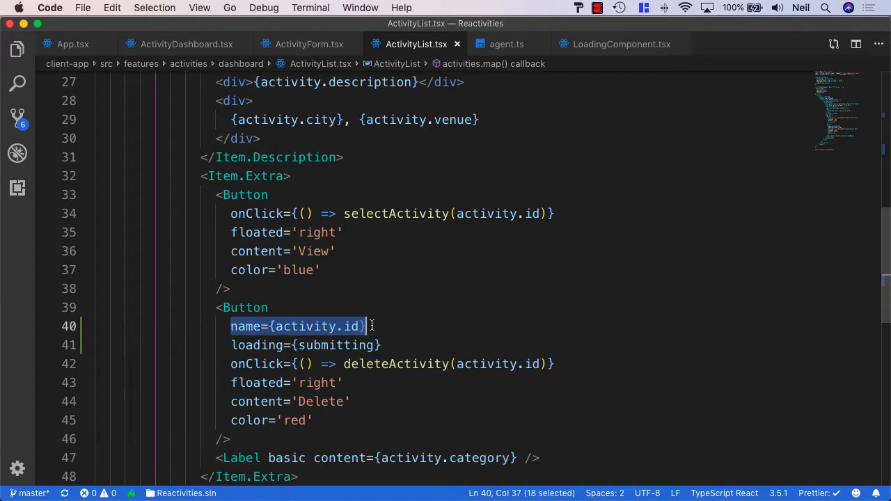
{"action": "mouse_move", "coordinate": [351, 327]}
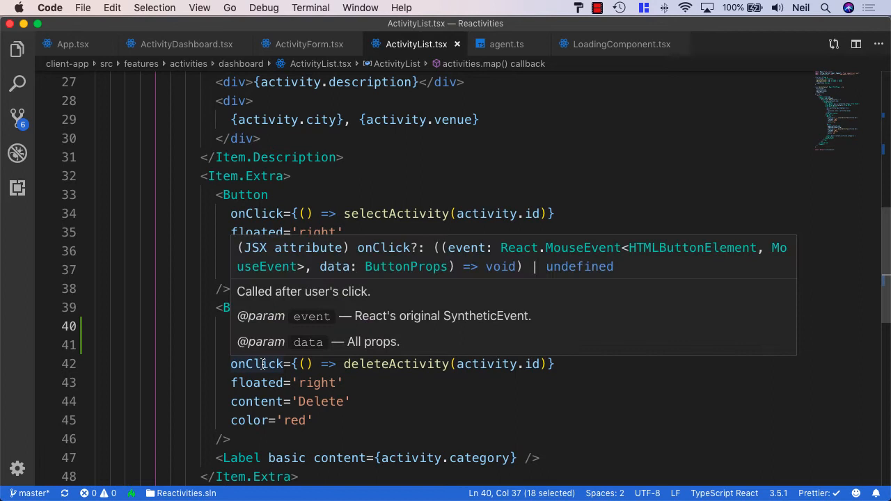
{"action": "mouse_move", "coordinate": [308, 326]}
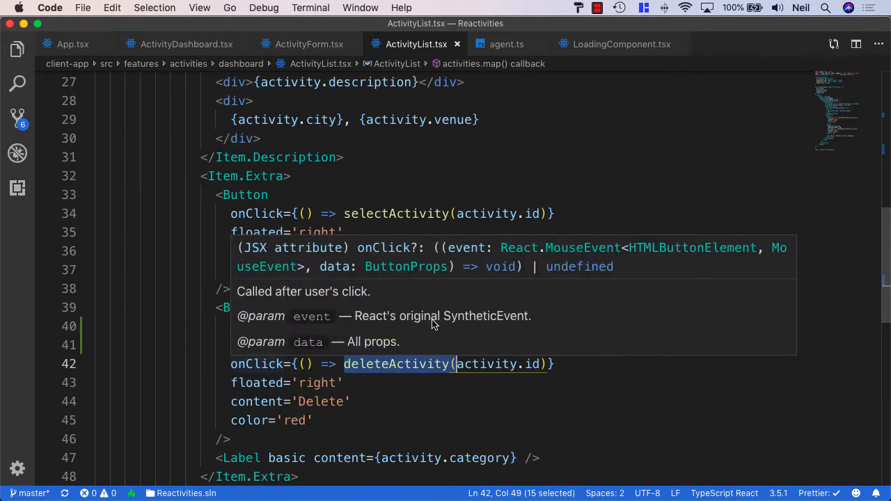
{"action": "mouse_move", "coordinate": [512, 326]}
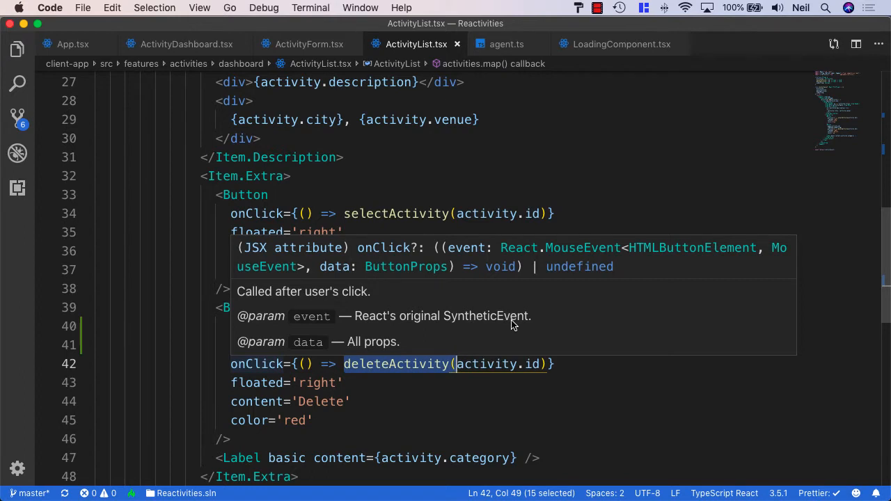
{"action": "mouse_move", "coordinate": [527, 254]}
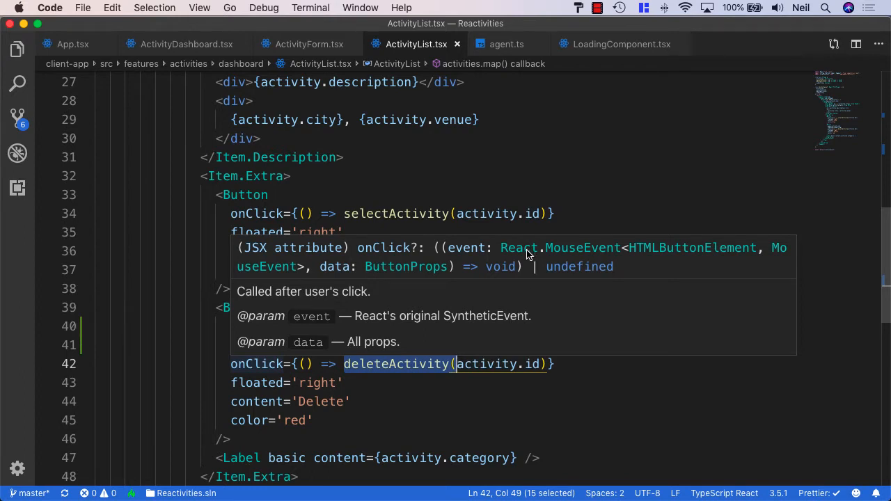
{"action": "mouse_move", "coordinate": [632, 261]}
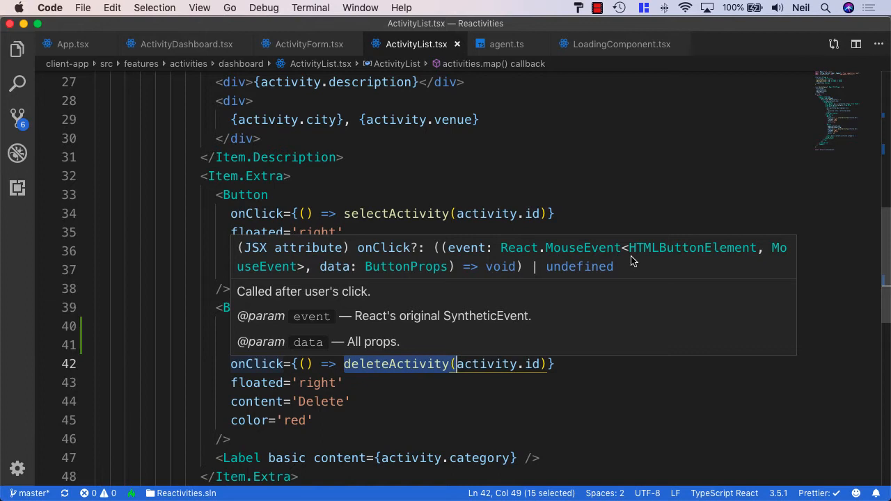
{"action": "mouse_move", "coordinate": [657, 258]}
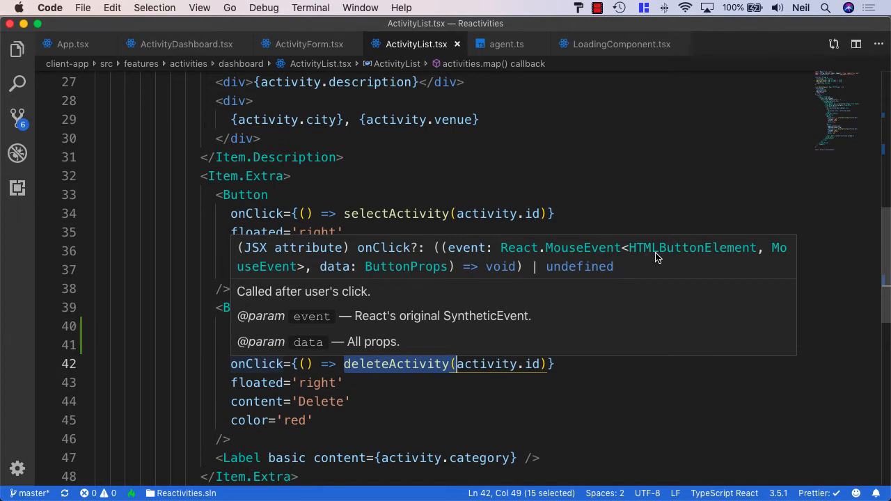
{"action": "mouse_move", "coordinate": [706, 260]}
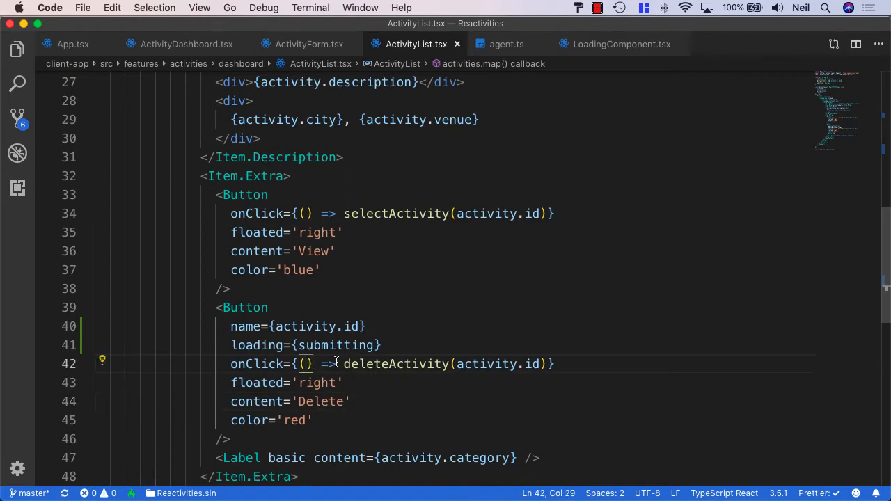
{"action": "left_click_drag", "start_coordinate": [343, 364], "coordinate": [554, 363]}
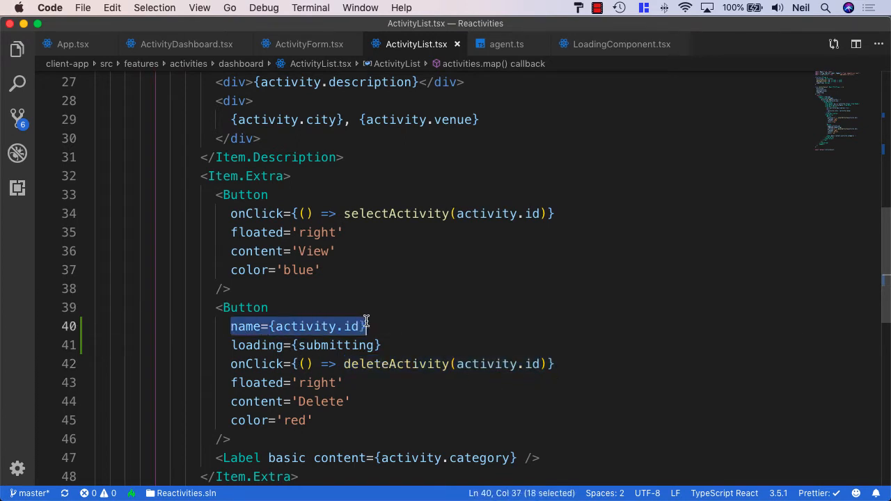
{"action": "mouse_move", "coordinate": [394, 363]}
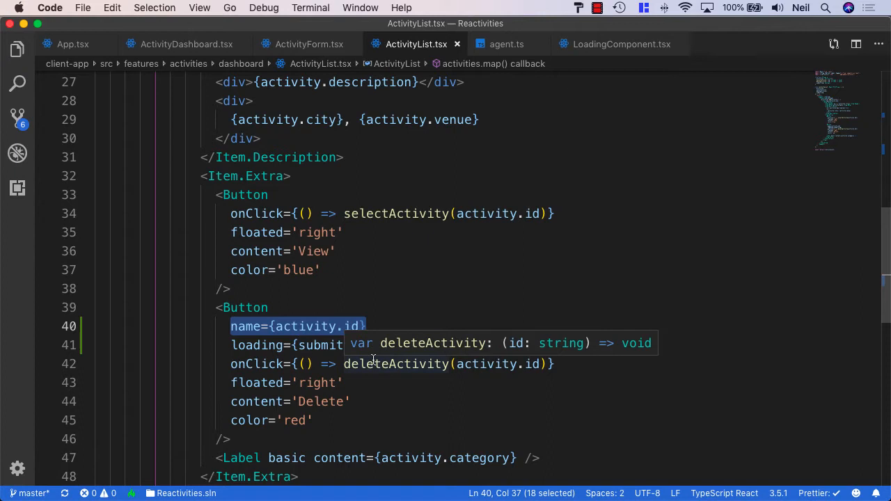
{"action": "mouse_move", "coordinate": [324, 355]}
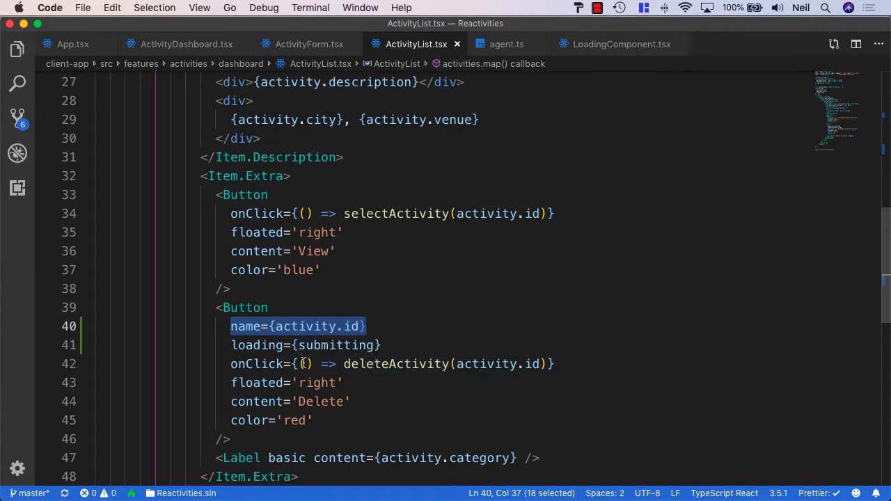
- Change the Delete onClick to (e) => deleteActivity(e, activity.id) on line 42
{"action": "type", "text": "e"}
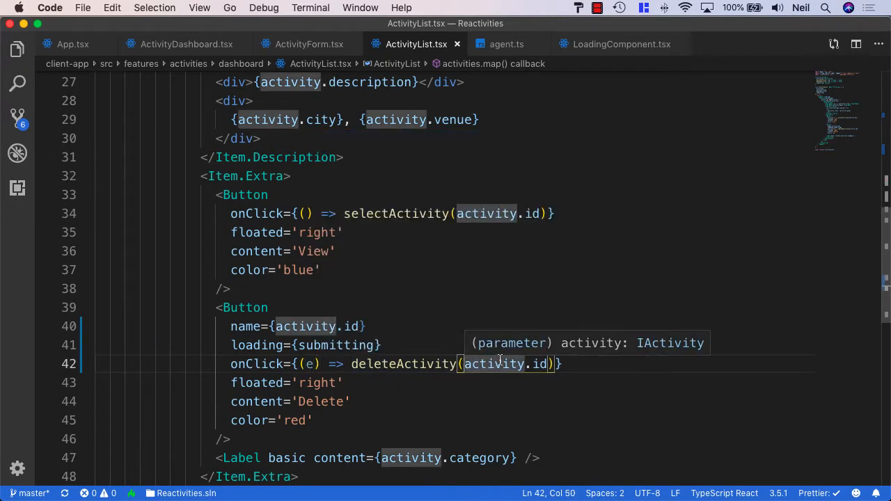
{"action": "type", "text": "e,"}
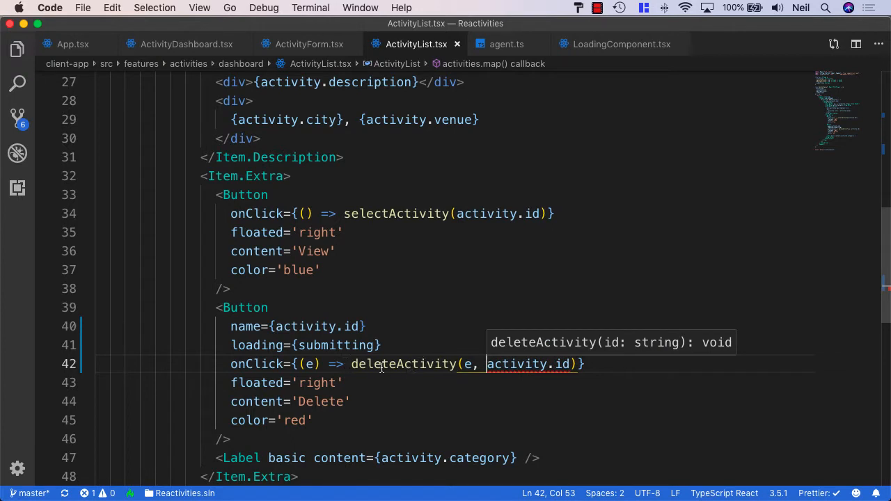
{"action": "mouse_move", "coordinate": [498, 372]}
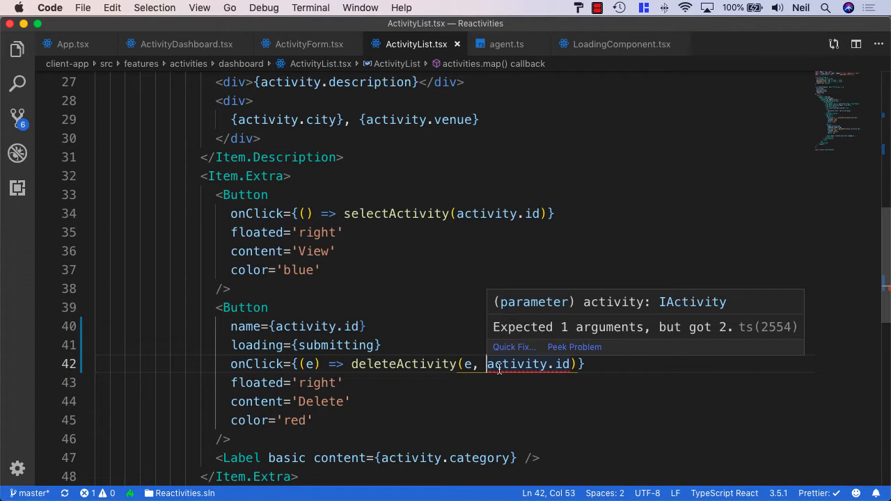
{"action": "mouse_move", "coordinate": [640, 337]}
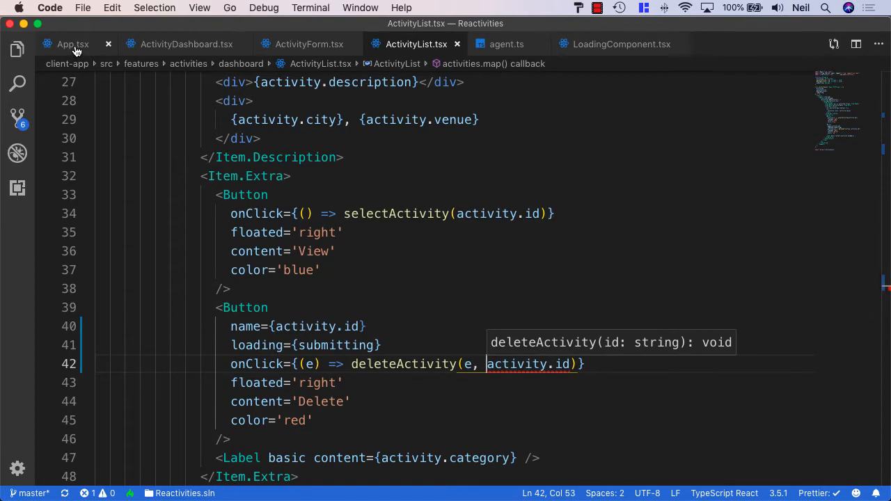
- In App.tsx, change handleDeleteActivity to take (event: SyntheticEvent<HTMLButtonElement>, id: string)
{"action": "left_click", "coordinate": [72, 44]}
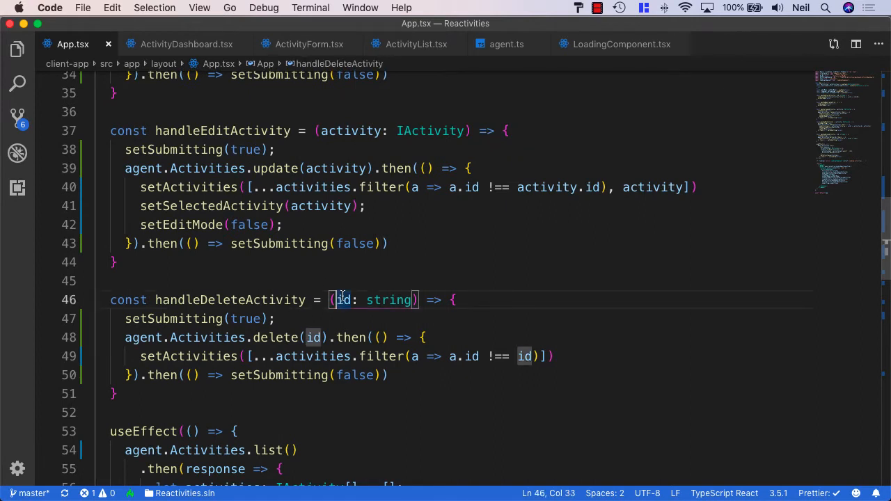
{"action": "mouse_move", "coordinate": [344, 300]}
{"action": "type", "text": "e"}
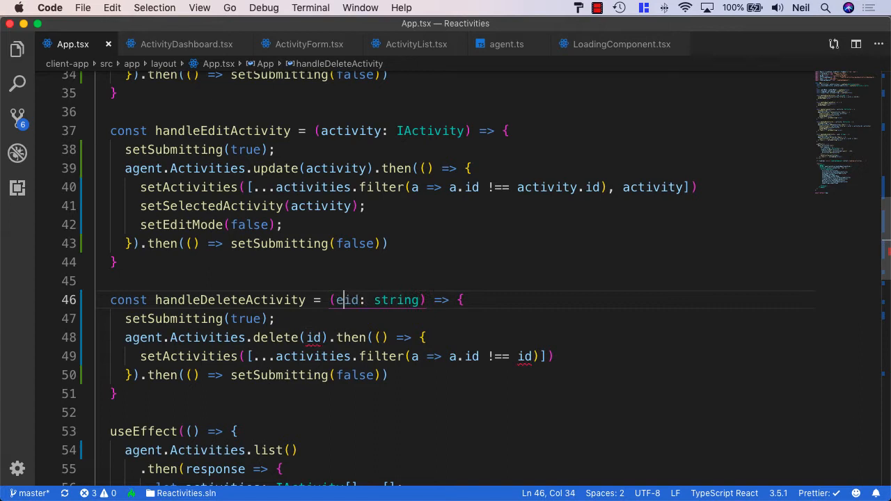
{"action": "type", "text": "vent,"}
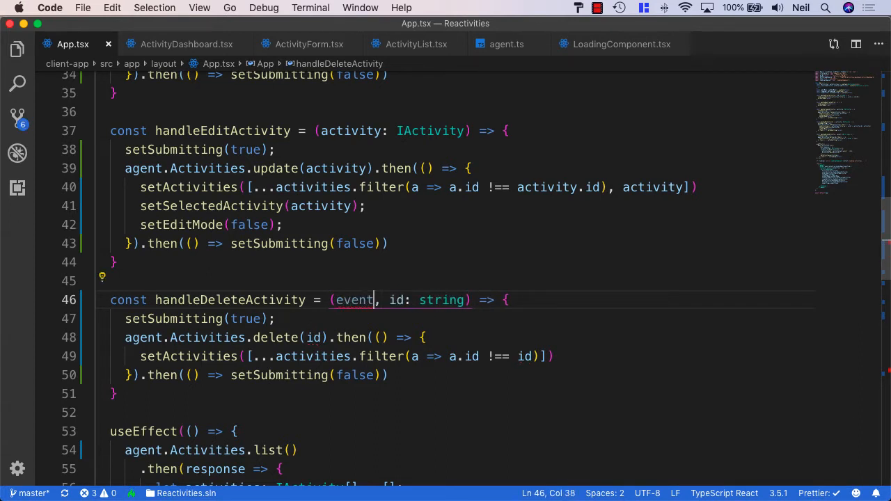
{"action": "type", "text": ":"}
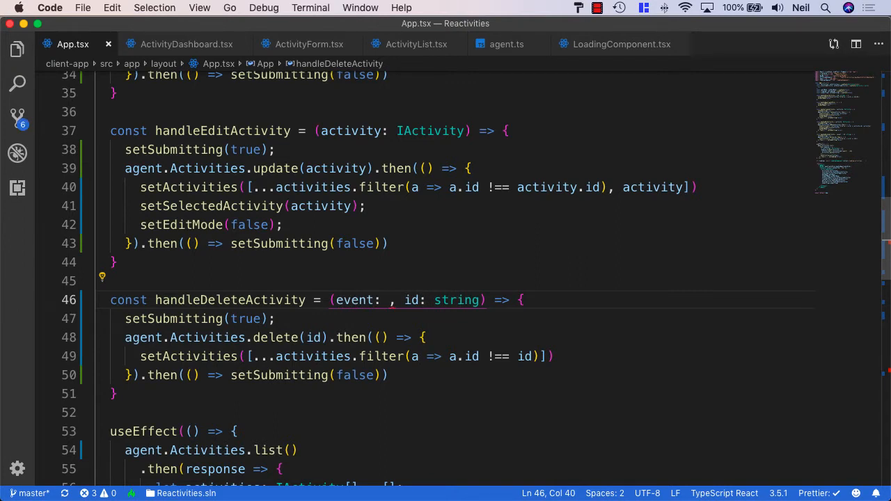
{"action": "type", "text": "S"}
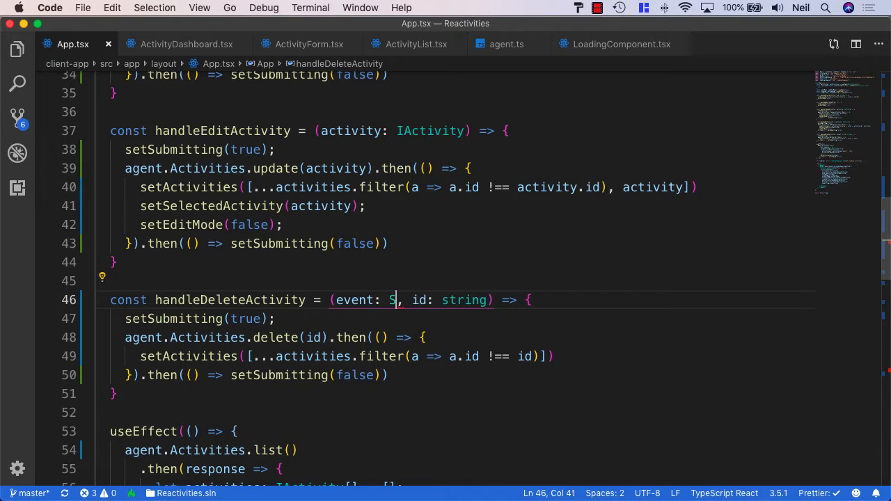
{"action": "type", "text": "yt"}
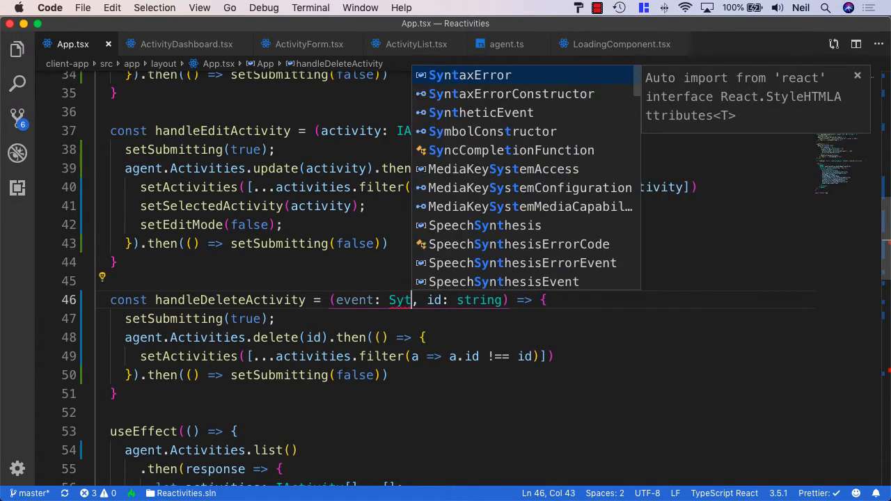
{"action": "type", "text": "ntheticEvent<"}
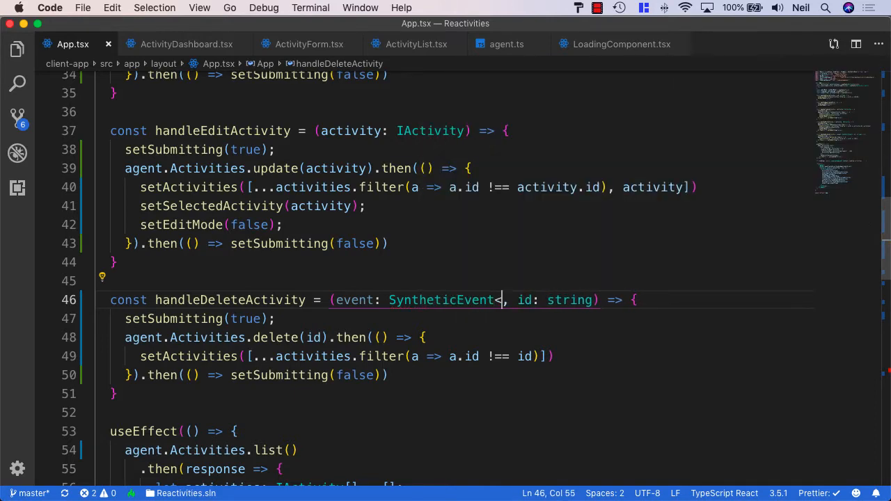
{"action": "type", "text": "HTML"}
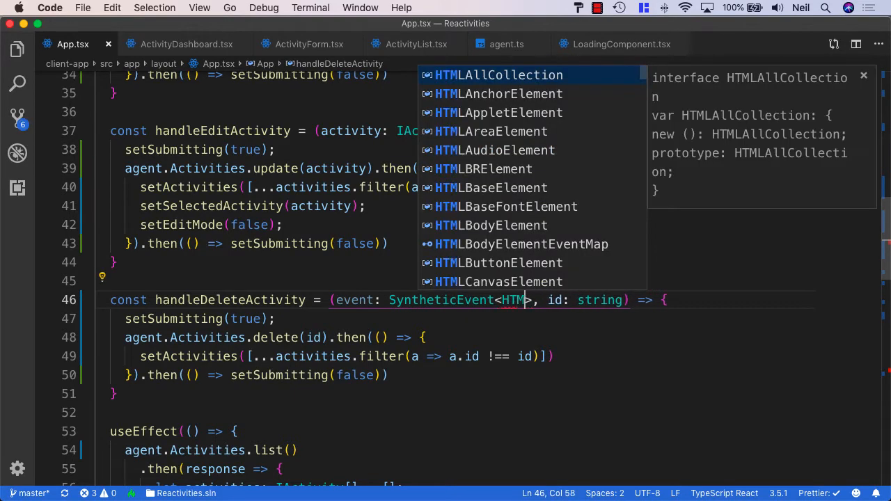
{"action": "type", "text": "By"}
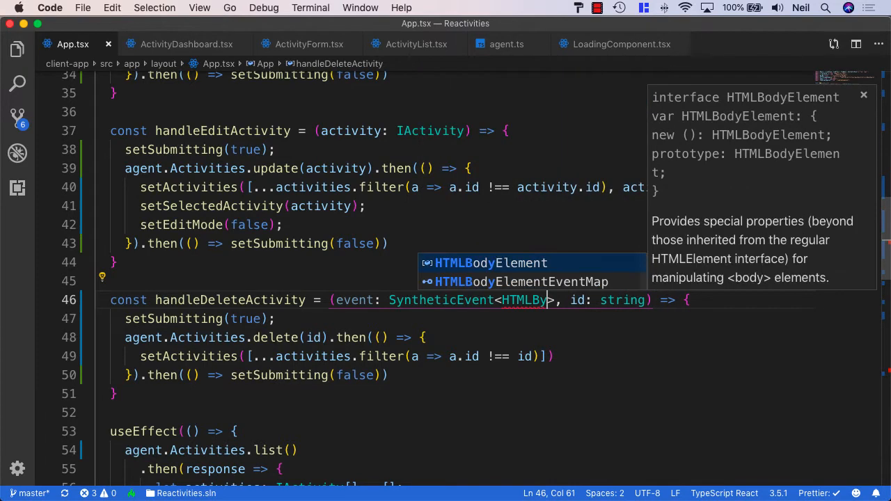
{"action": "type", "text": "tton"}
{"action": "type", "text": "const [ta"}
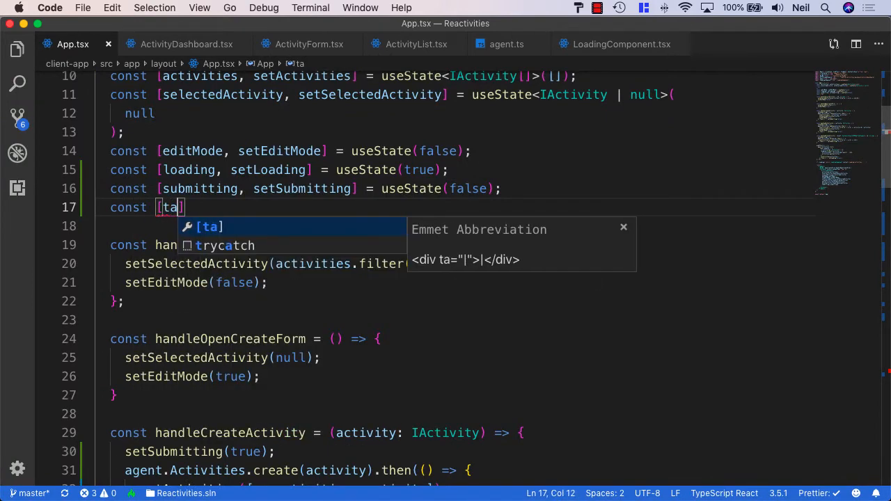
- Declare const [target, setTarget] = useState('') on line 17 of App.tsx
{"action": "type", "text": "rget, setTarget"}
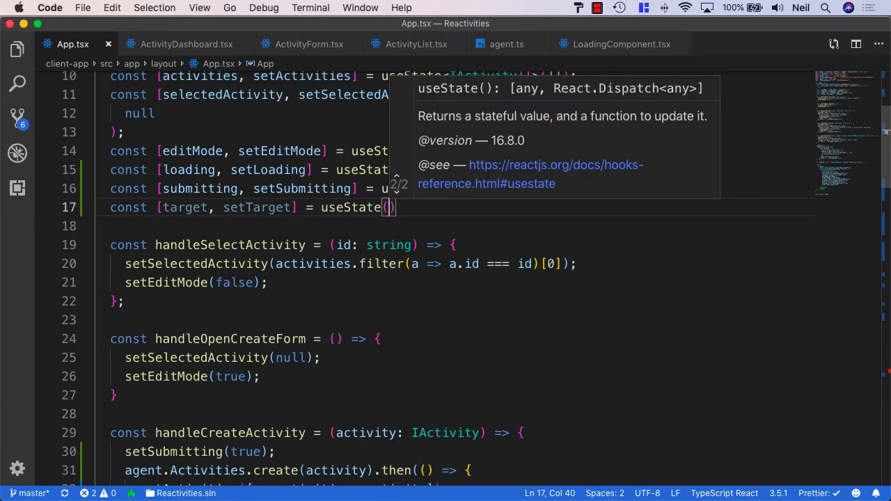
{"action": "type", "text": "''"}
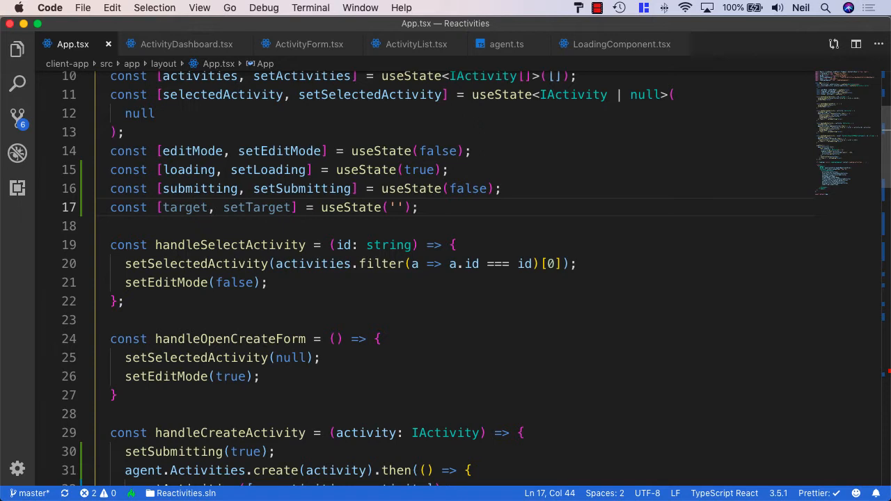
{"action": "double_click", "coordinate": [184, 208]}
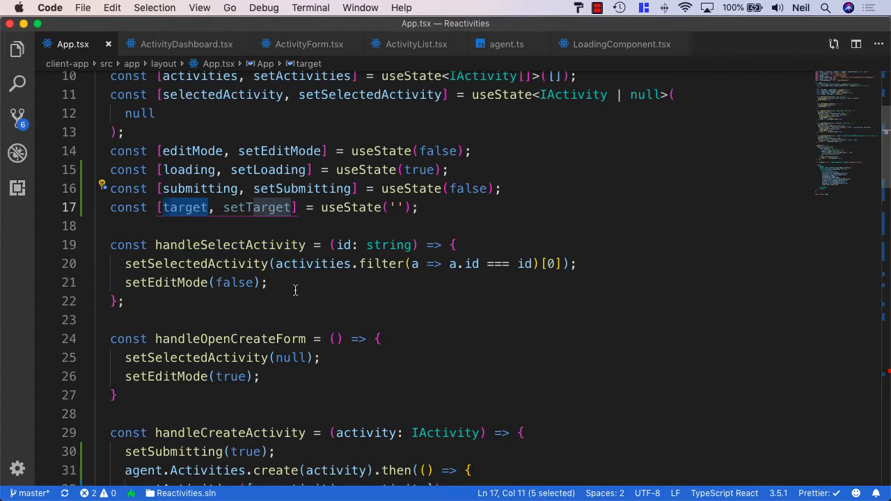
{"action": "mouse_move", "coordinate": [267, 221]}
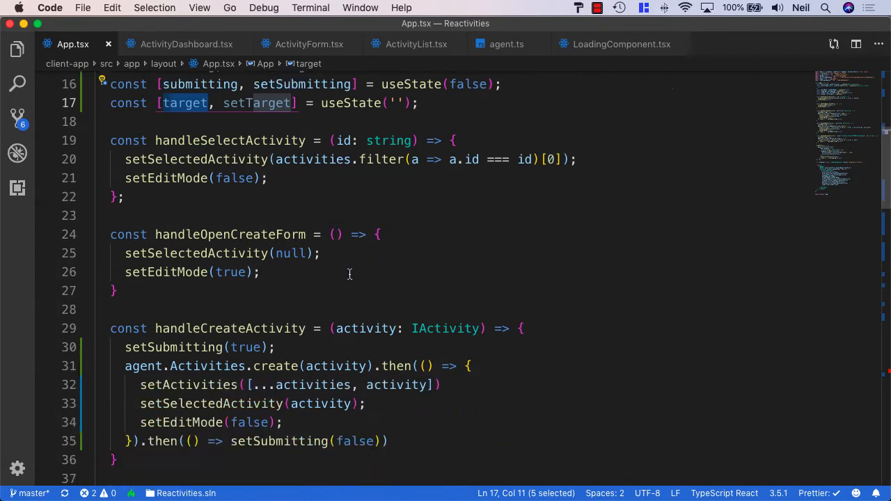
{"action": "scroll", "scroll_direction": "down", "scroll_amount": 3}
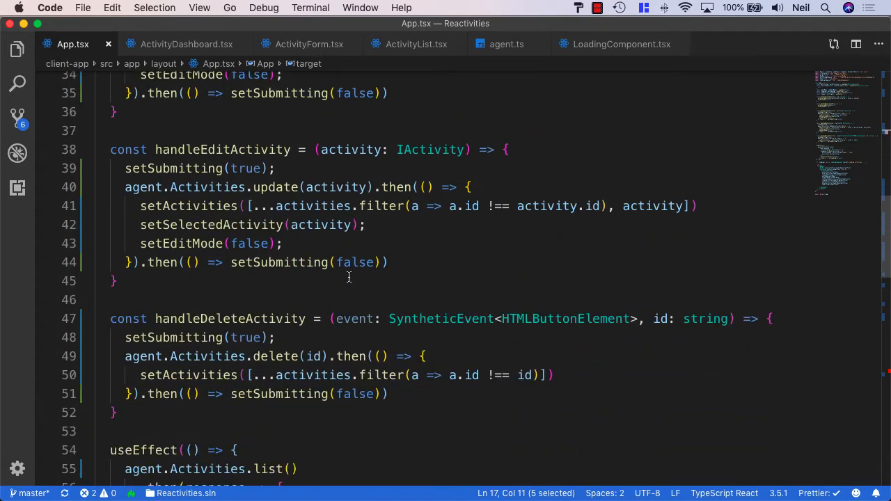
{"action": "scroll", "scroll_direction": "down", "scroll_amount": 3}
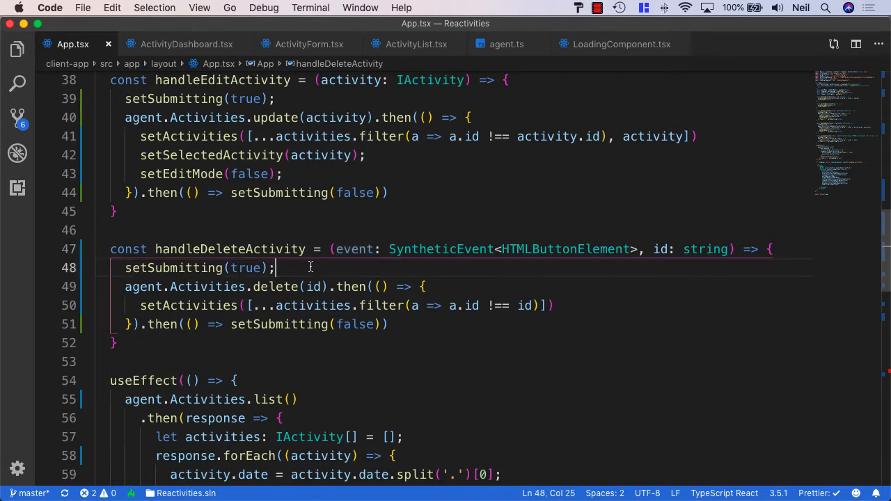
- Add setTarget(event.target.name) below setSubmitting(true) in handleDeleteActivity
{"action": "type", "text": "setTarget("}
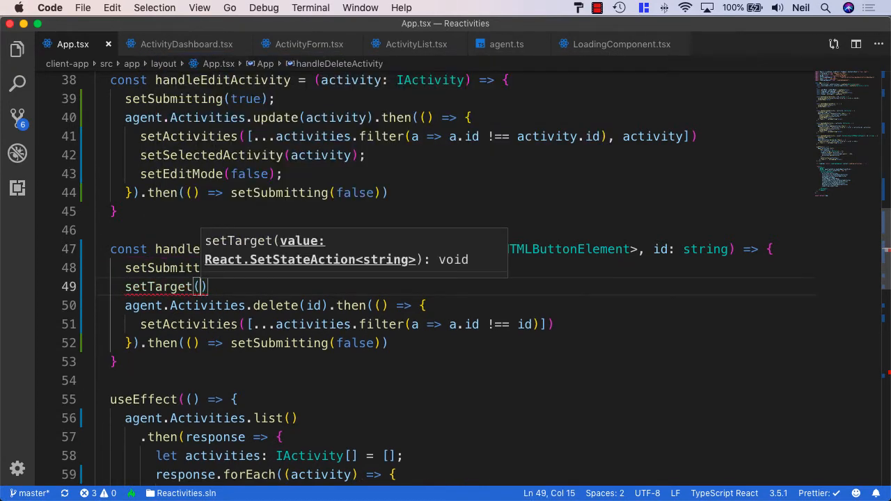
{"action": "type", "text": "event.target."}
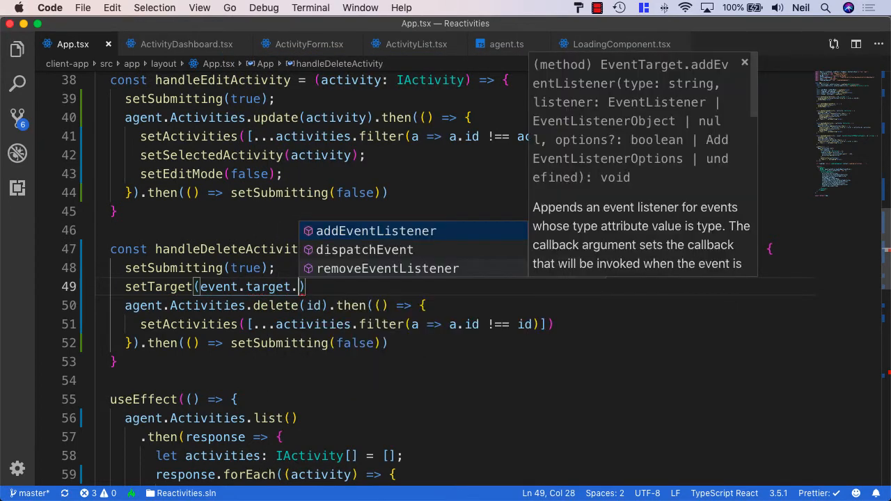
{"action": "type", "text": "name"}
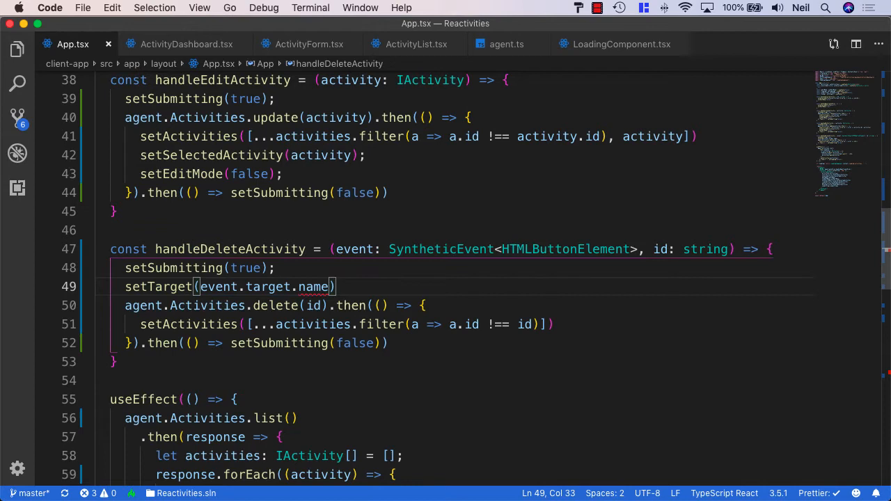
{"action": "double_click", "coordinate": [267, 286]}
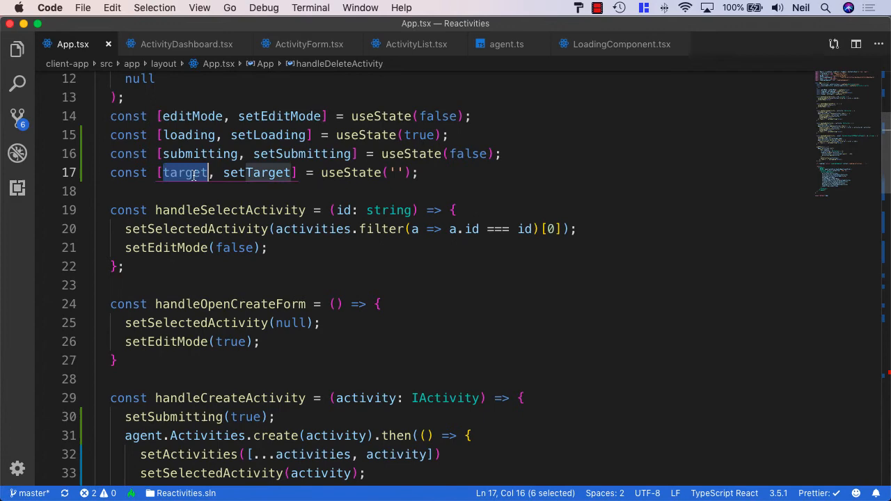
- Add a target={target} prop below submitting on the ActivityDashboard element in App.tsx
{"action": "scroll", "scroll_direction": "down", "scroll_amount": 3}
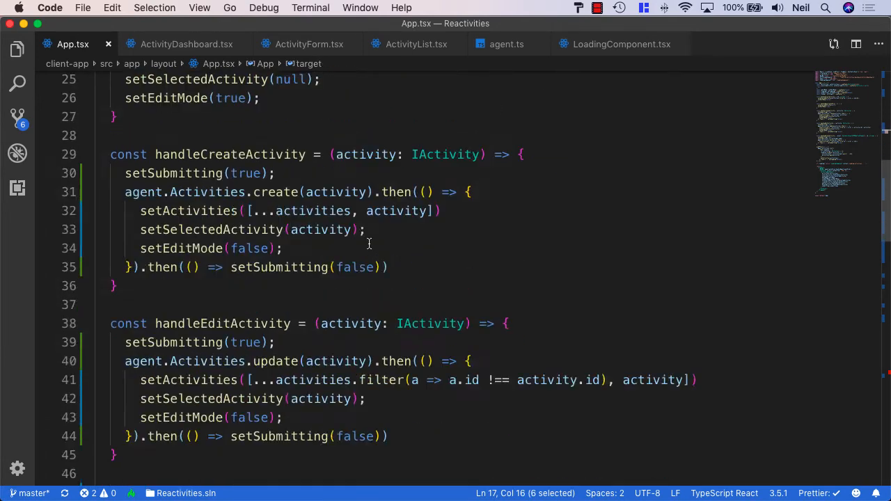
{"action": "scroll", "scroll_direction": "down", "scroll_amount": 3}
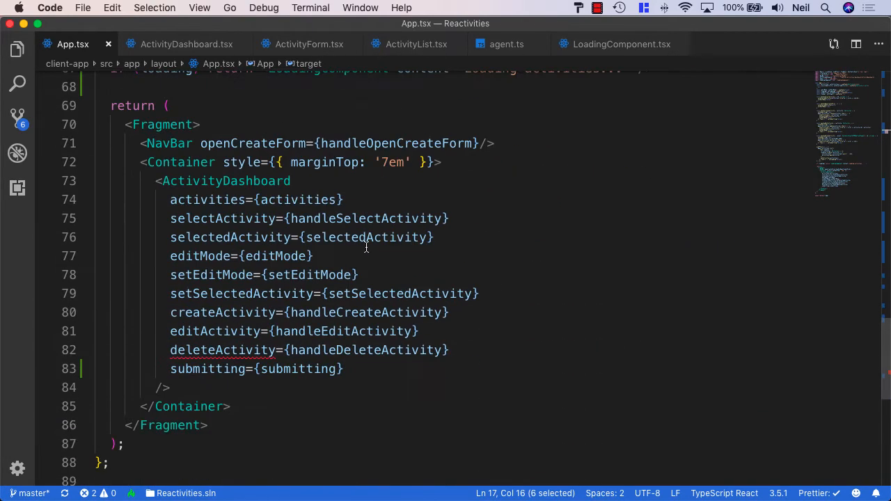
{"action": "double_click", "coordinate": [225, 181]}
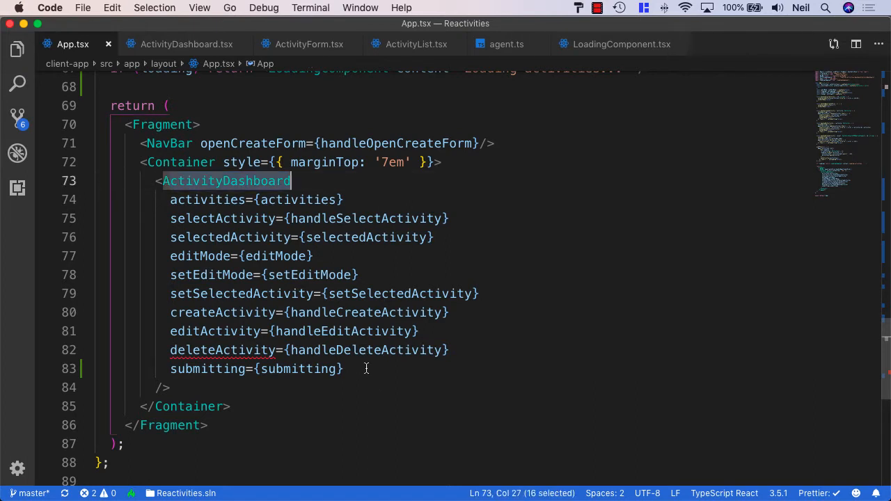
{"action": "type", "text": "target"}
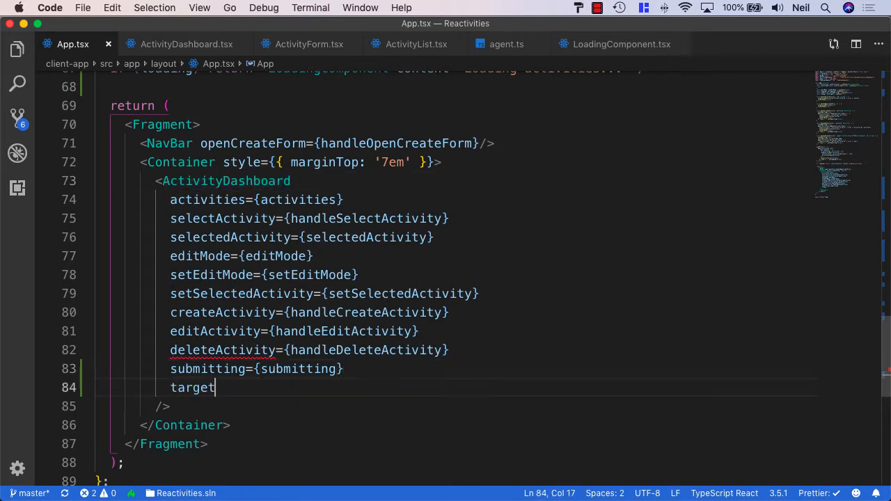
{"action": "type", "text": "={target}"}
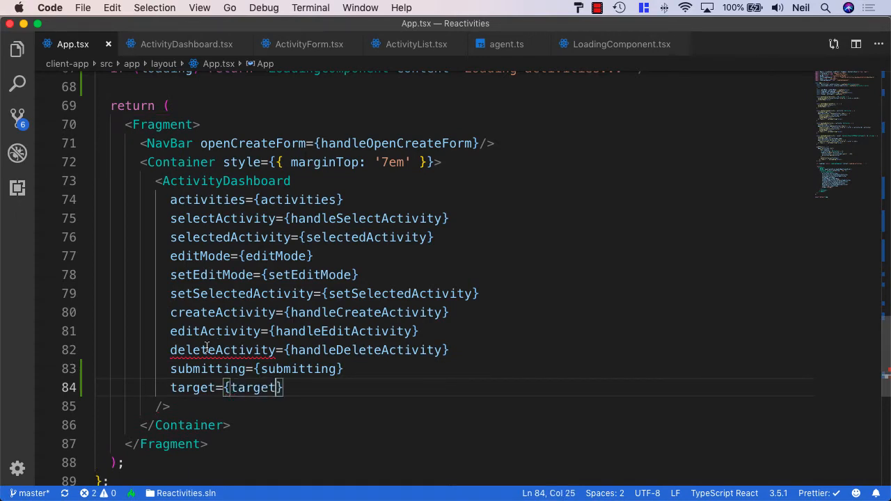
{"action": "mouse_move", "coordinate": [223, 350]}
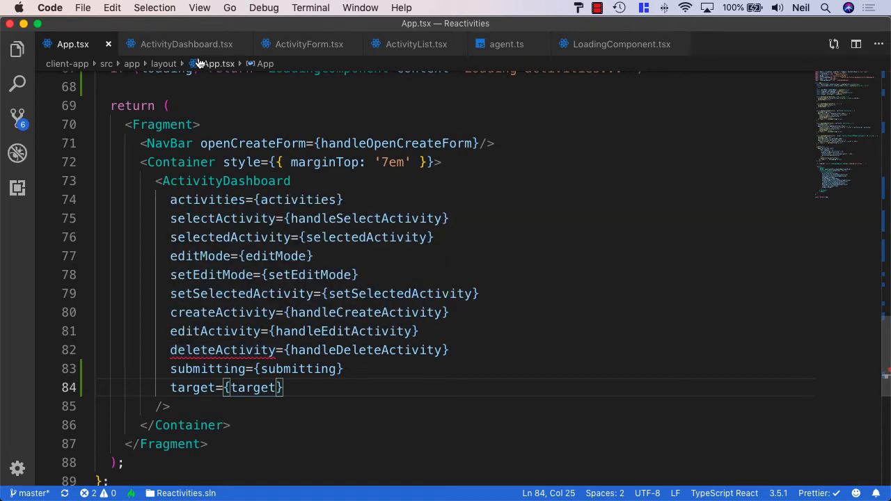
- In ActivityDashboard.tsx, add an e: SyntheticEvent parameter before id in deleteActivity's type
{"action": "left_click", "coordinate": [186, 44]}
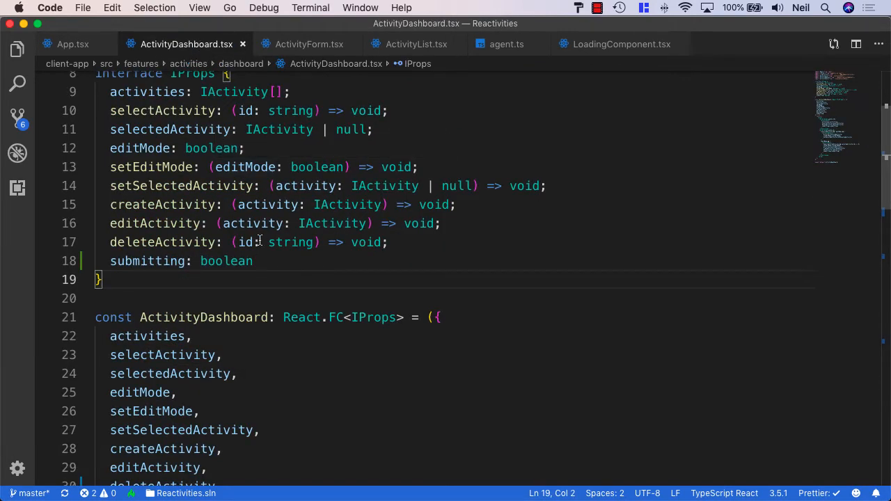
{"action": "double_click", "coordinate": [174, 242]}
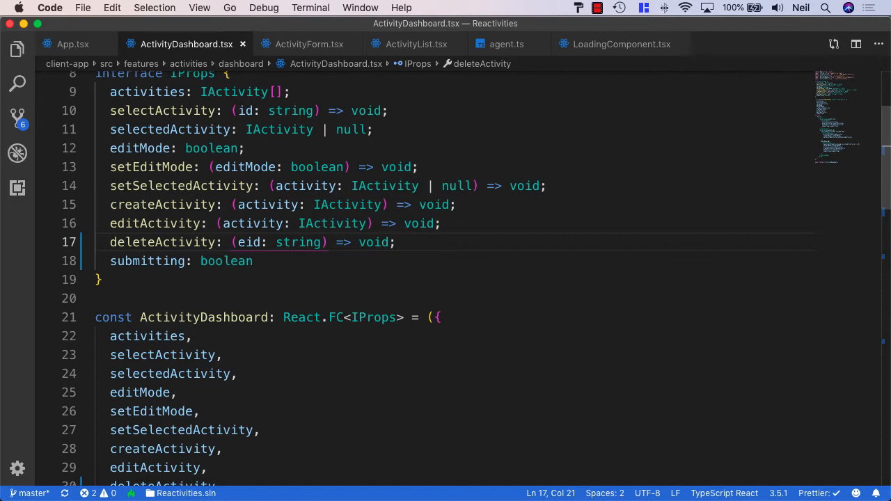
{"action": "type", "text": "e: ,"}
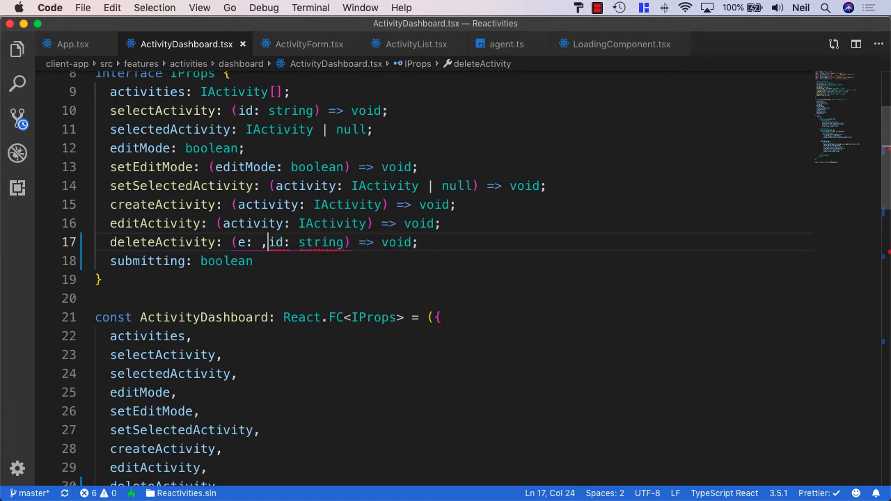
{"action": "type", "text": "Sy"}
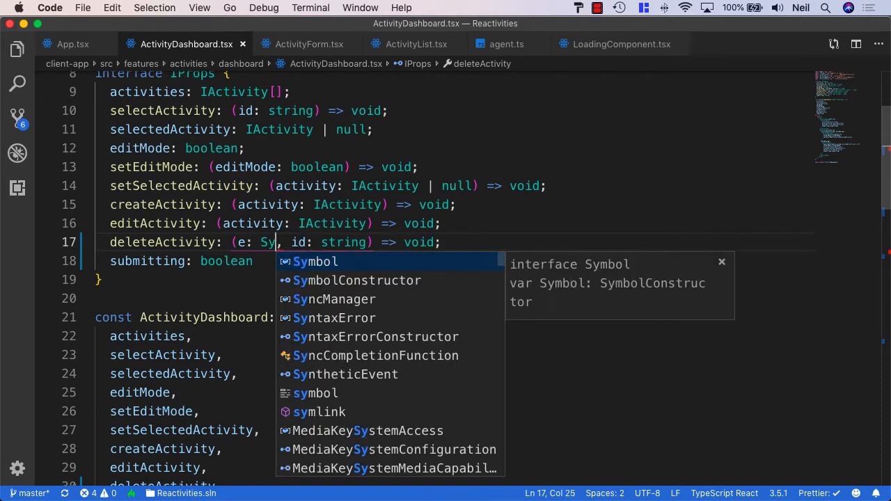
{"action": "type", "text": "h"}
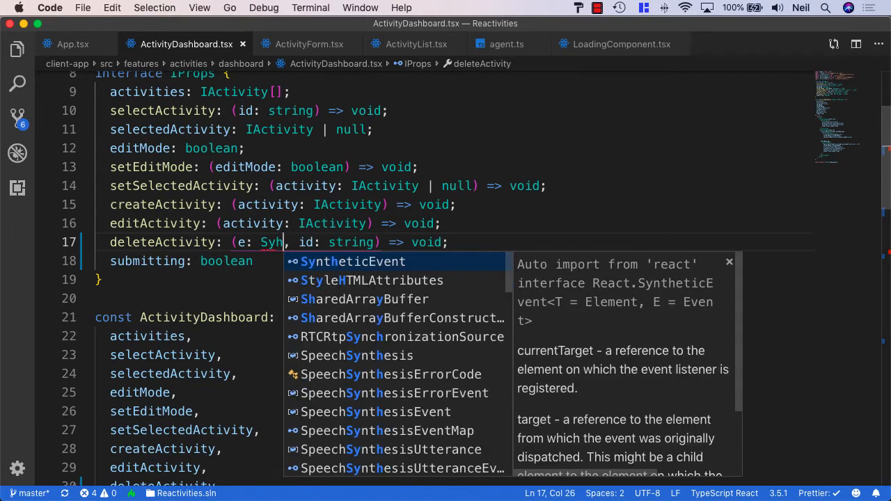
{"action": "key", "text": "Tab"}
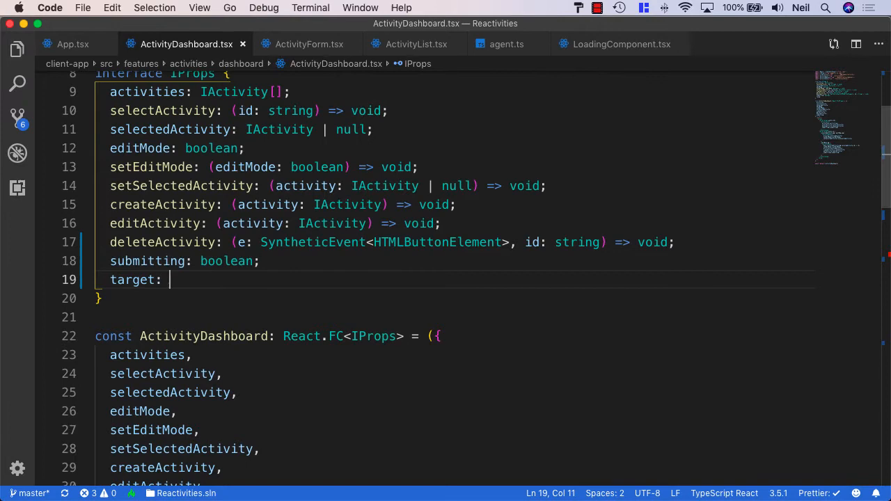
- Declare target: string in IProps, destructure it, and pass target={target} to ActivityList
{"action": "type", "text": "string;"}
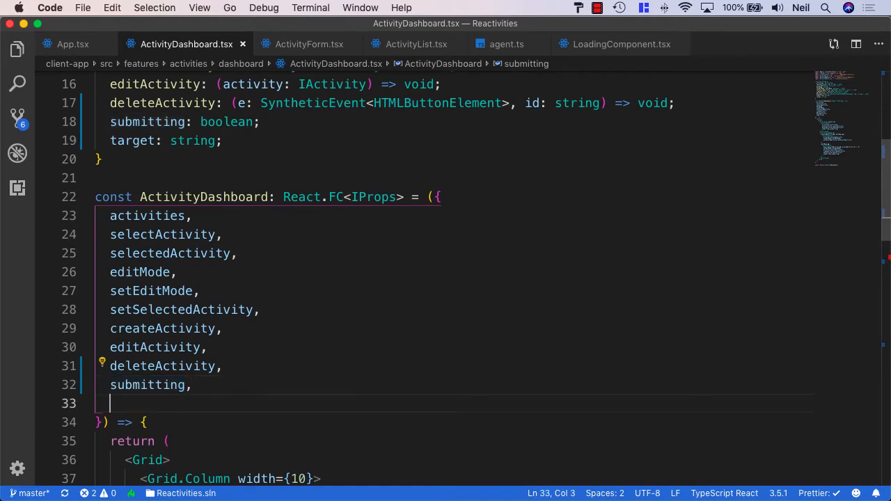
{"action": "type", "text": "target"}
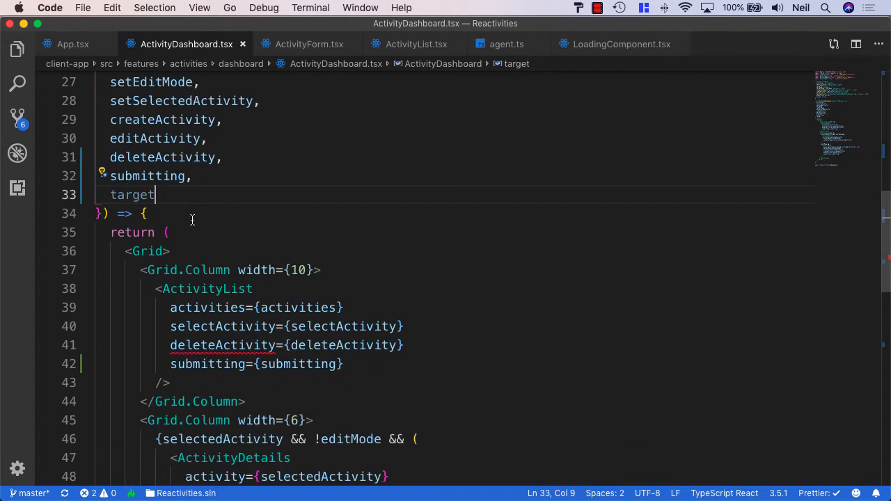
{"action": "scroll", "scroll_direction": "down", "scroll_amount": 3}
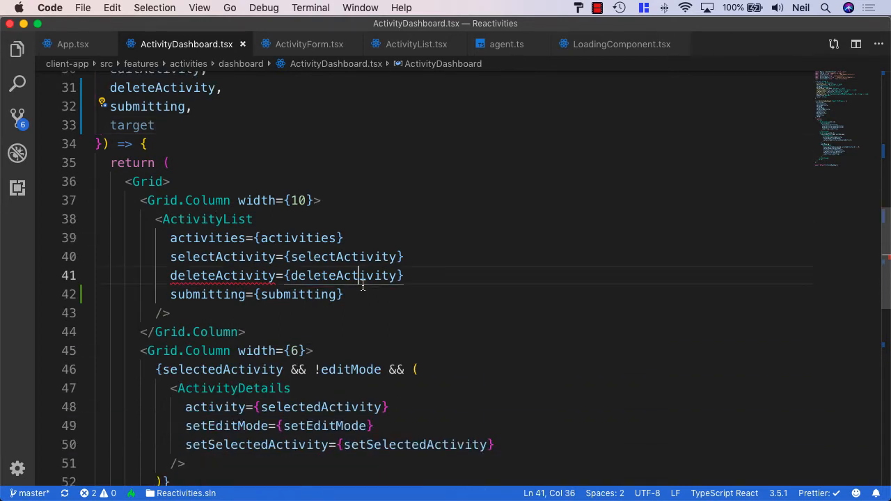
{"action": "type", "text": "t"}
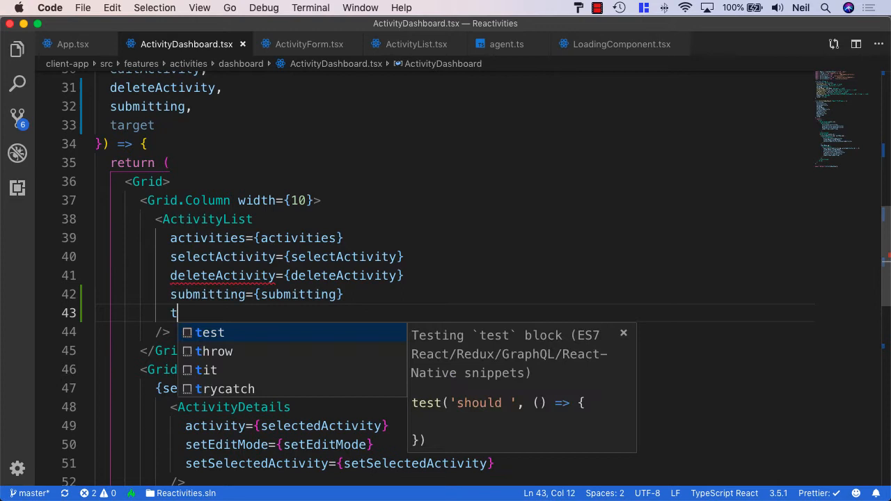
{"action": "type", "text": "arget={}"}
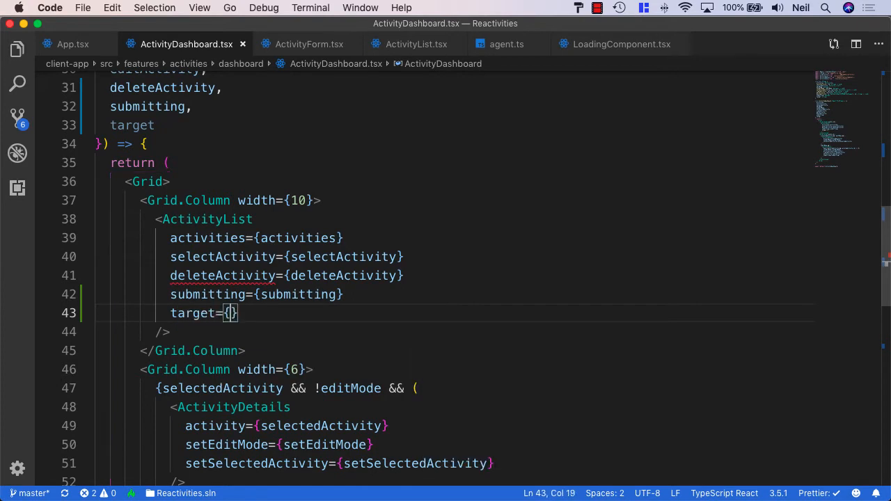
{"action": "type", "text": "target"}
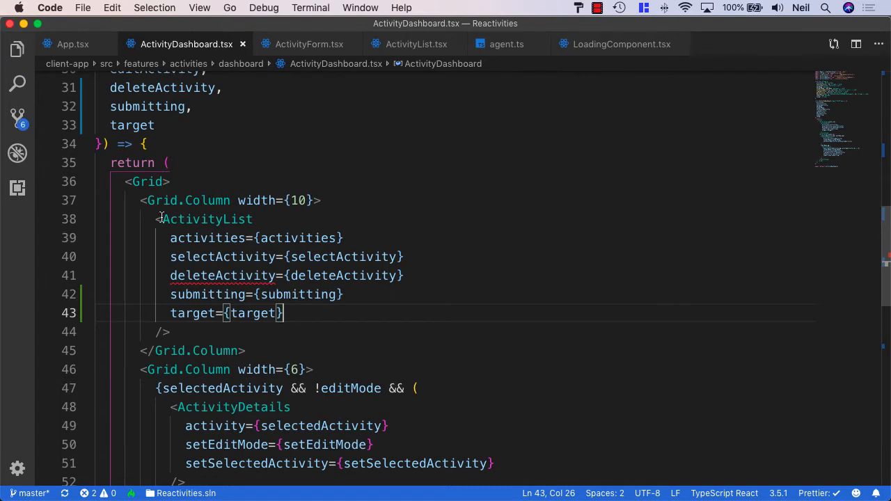
{"action": "double_click", "coordinate": [208, 219]}
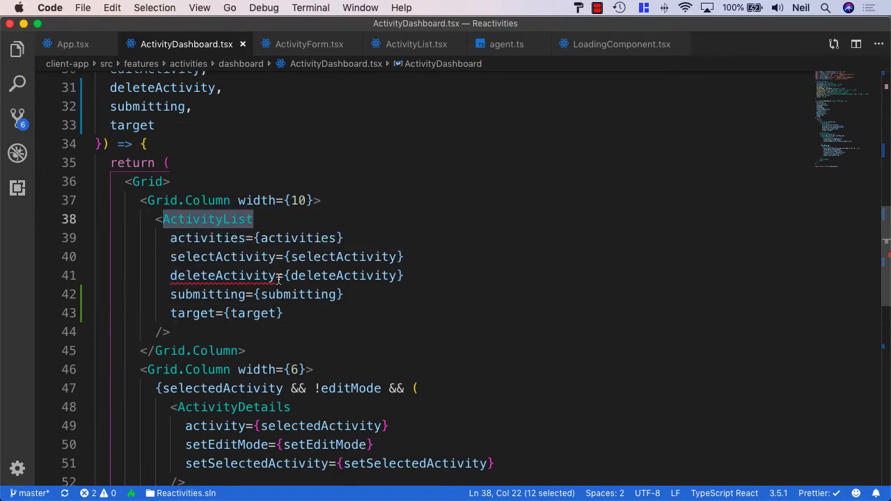
{"action": "mouse_move", "coordinate": [314, 313]}
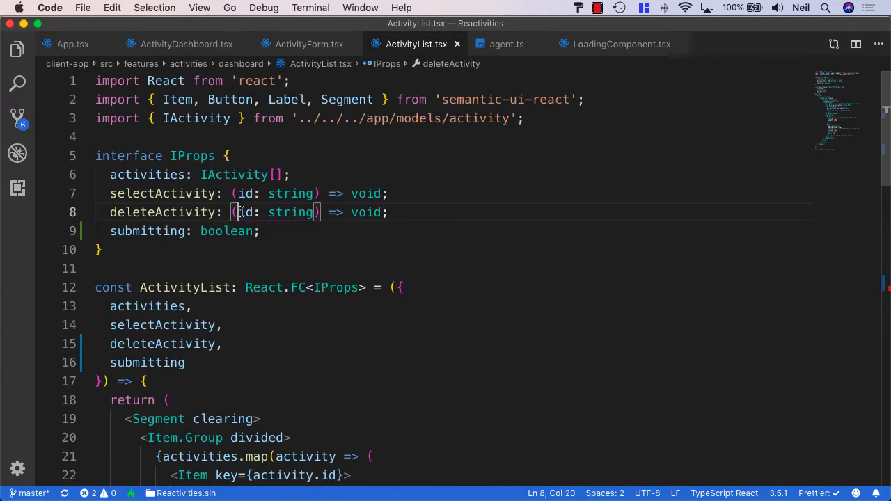
- In ActivityList.tsx, type deleteActivity's event as SyntheticEvent<HTMLButtonElement>, and add and destructure target: string
{"action": "type", "text": "event,"}
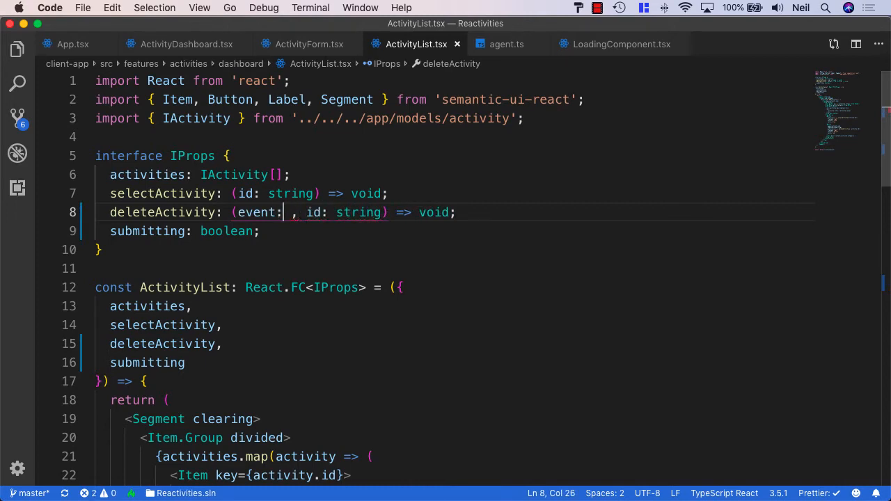
{"action": "type", "text": "Syh"}
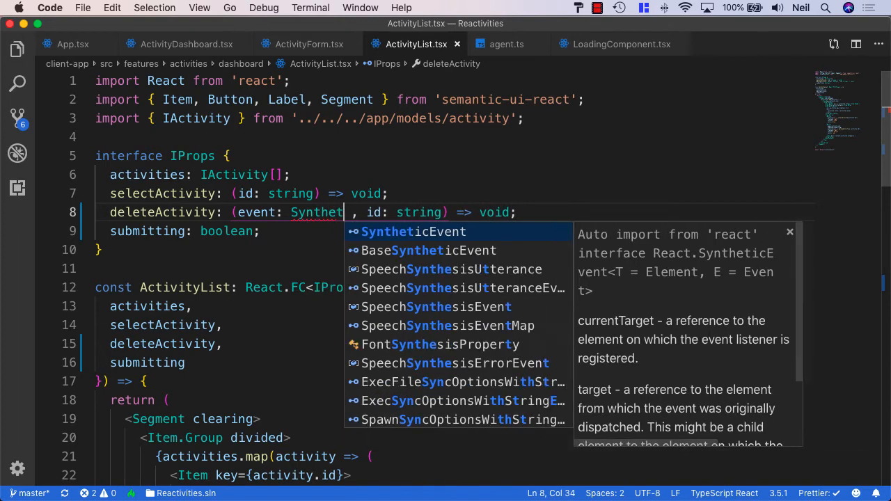
{"action": "left_click", "coordinate": [414, 232]}
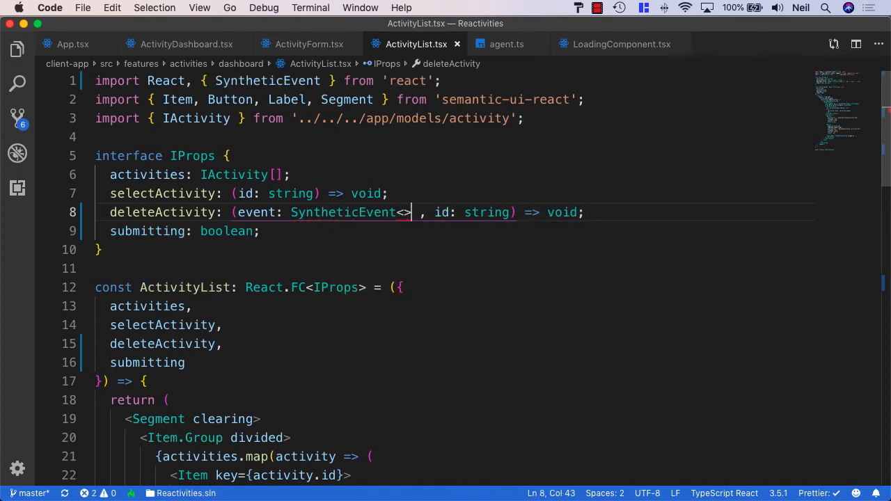
{"action": "type", "text": "HTMLButtonElemen"}
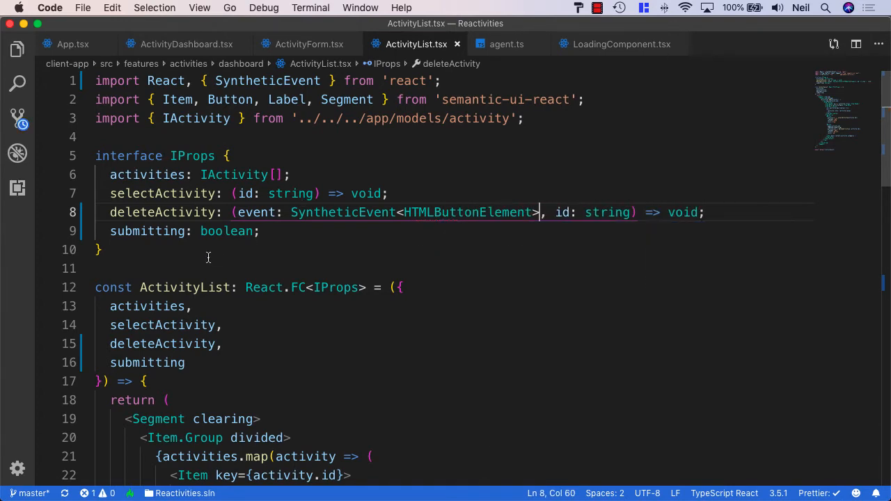
{"action": "type", "text": "target: str"}
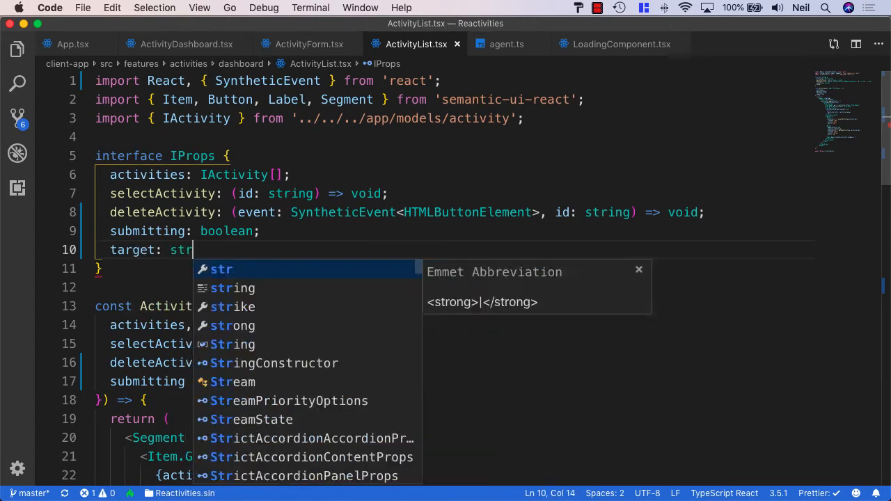
{"action": "type", "text": "ing;"}
{"action": "left_click", "coordinate": [256, 382]}
{"action": "type", "text": ","}
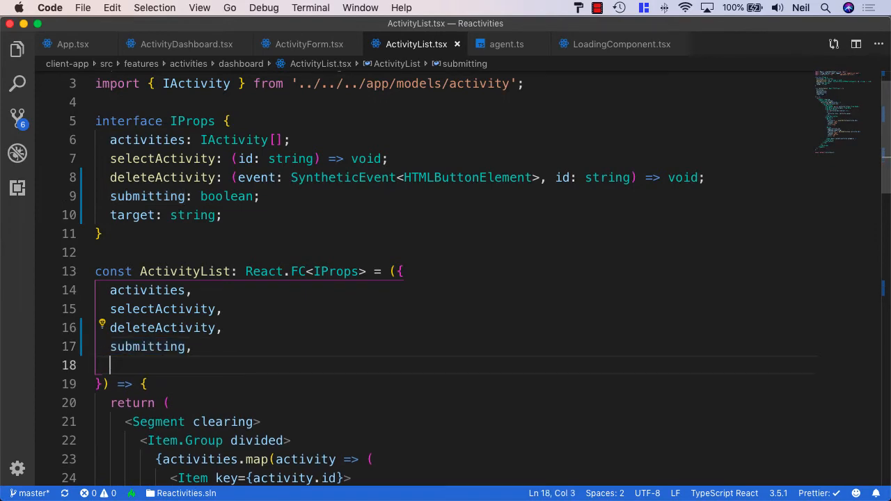
{"action": "type", "text": "target"}
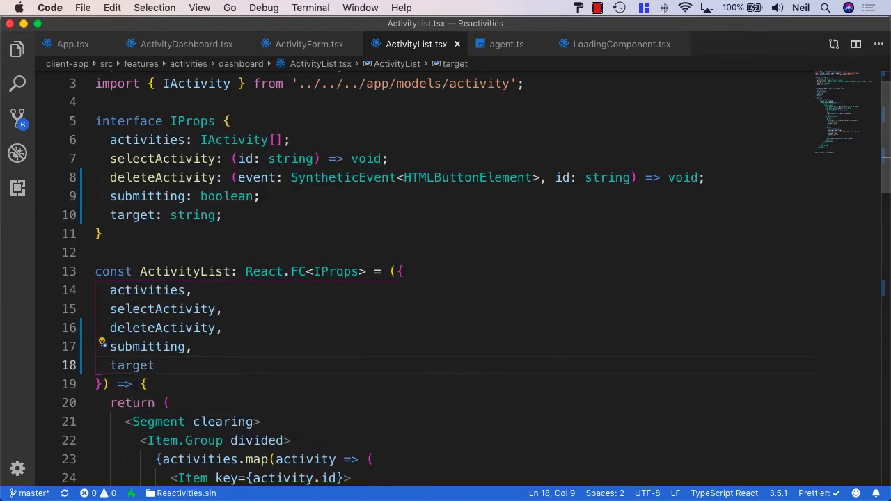
- Set the Delete Button's loading to {target === activity.id && submitting}
{"action": "scroll", "scroll_direction": "down", "scroll_amount": 3}
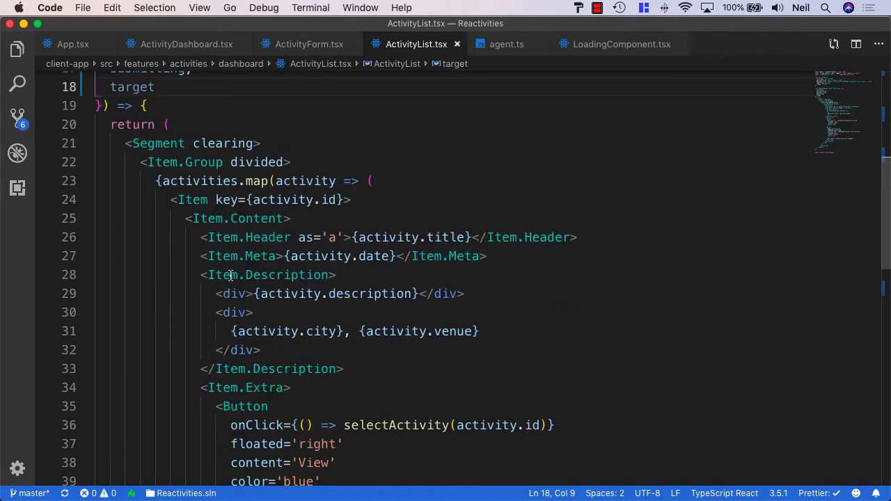
{"action": "scroll", "scroll_direction": "down", "scroll_amount": 3}
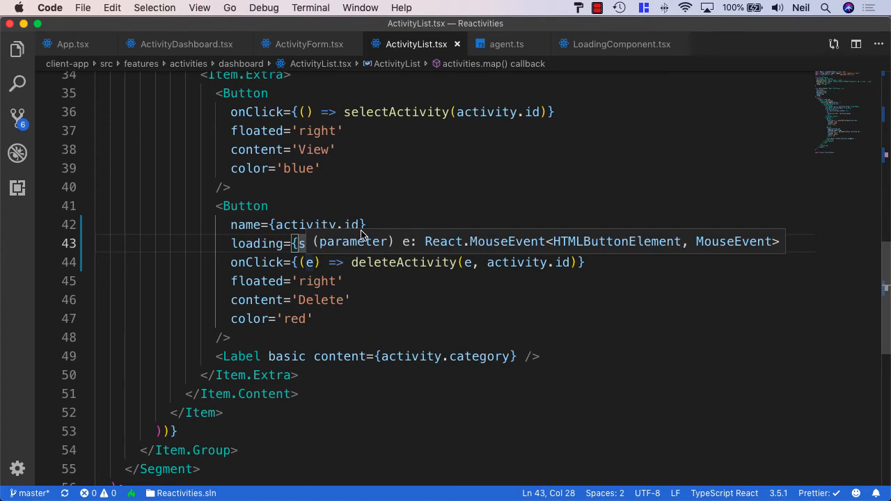
{"action": "type", "text": "target submitting"}
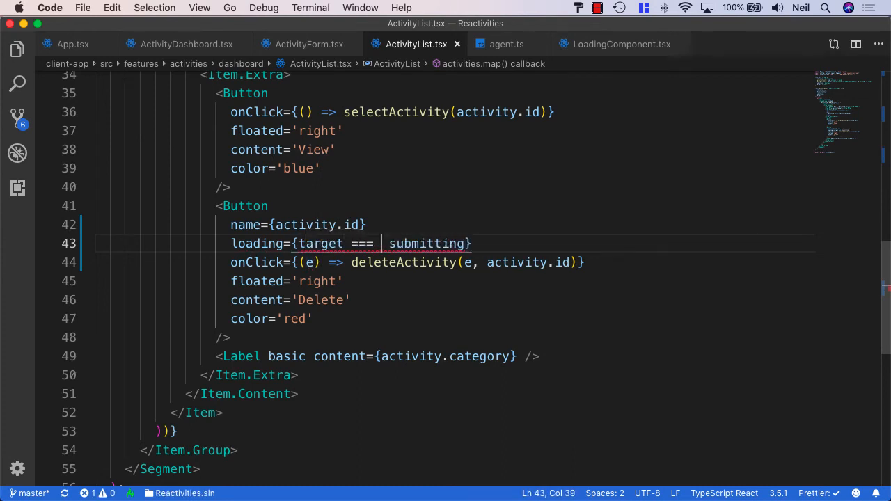
{"action": "type", "text": "activity."}
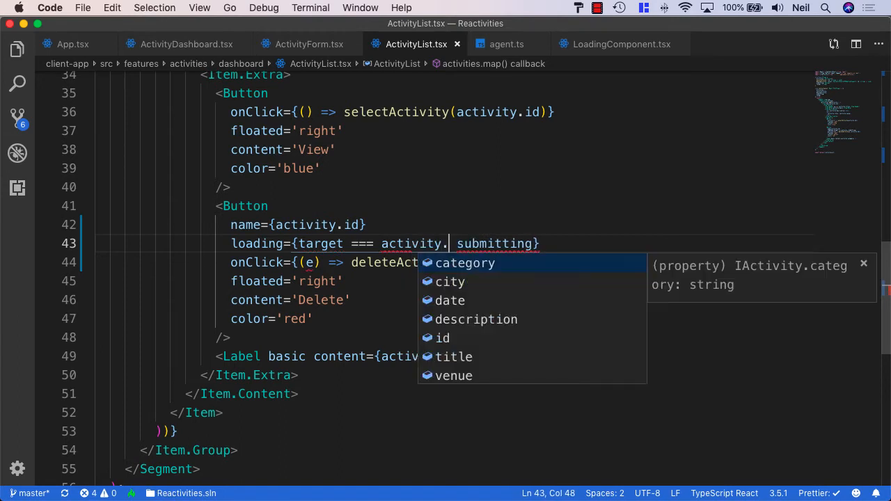
{"action": "type", "text": "id &&"}
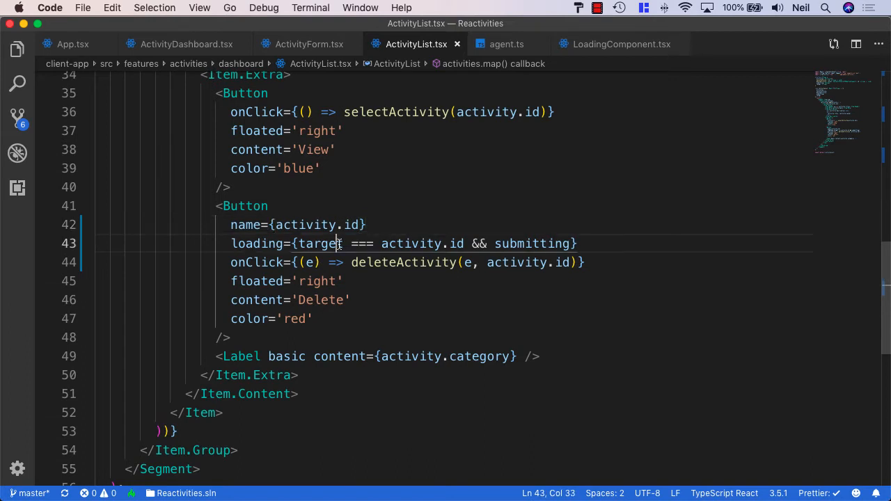
{"action": "double_click", "coordinate": [319, 244]}
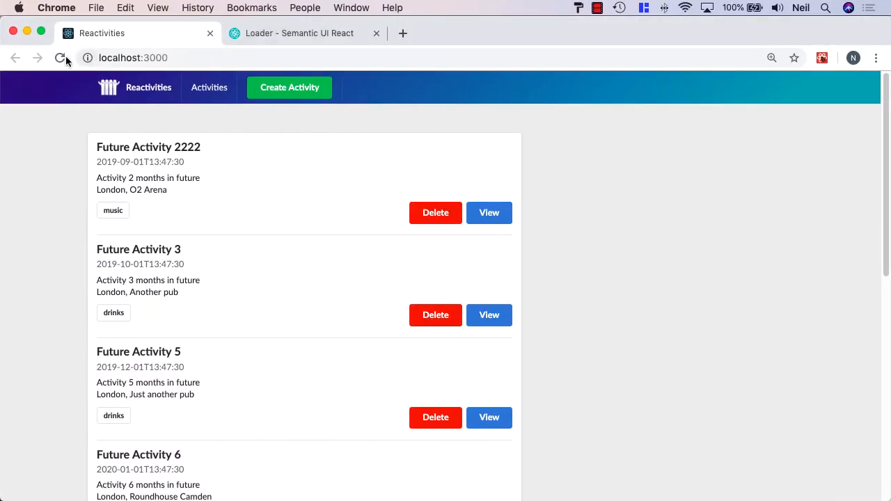
- Reload the app and delete Future Activity 3, with only its button spinning
{"action": "left_click", "coordinate": [60, 58]}
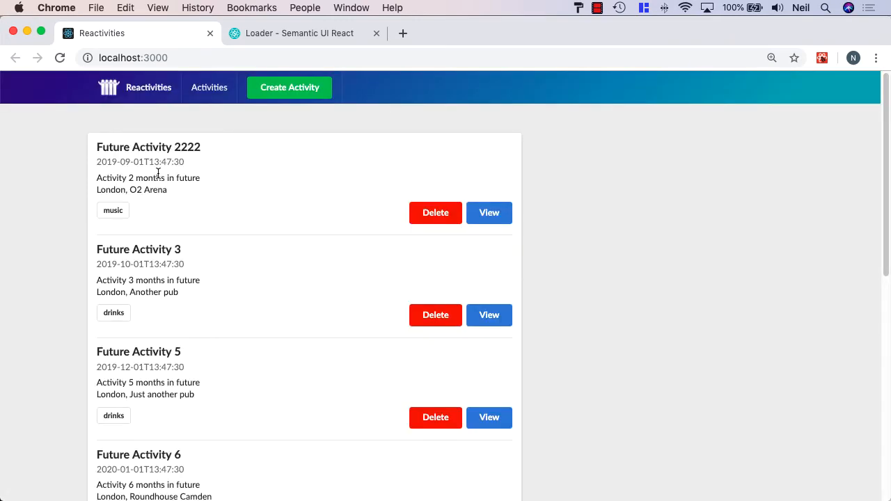
{"action": "left_click", "coordinate": [435, 314]}
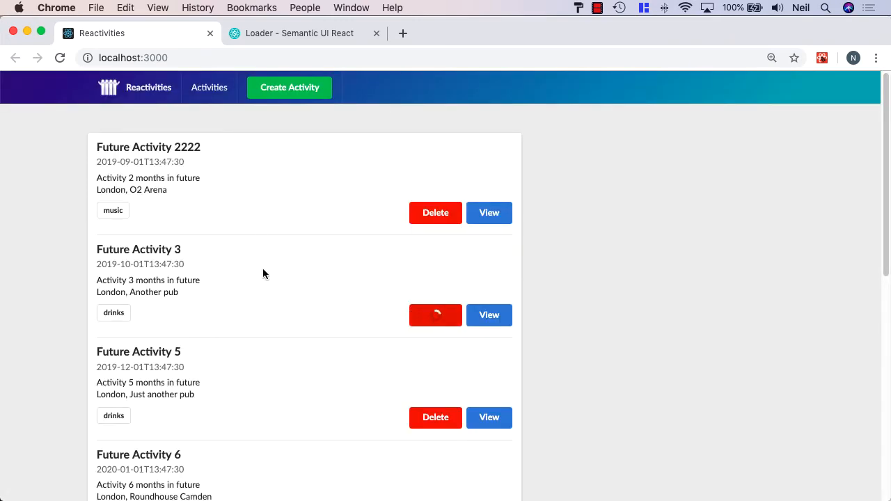
{"action": "left_click", "coordinate": [435, 314]}
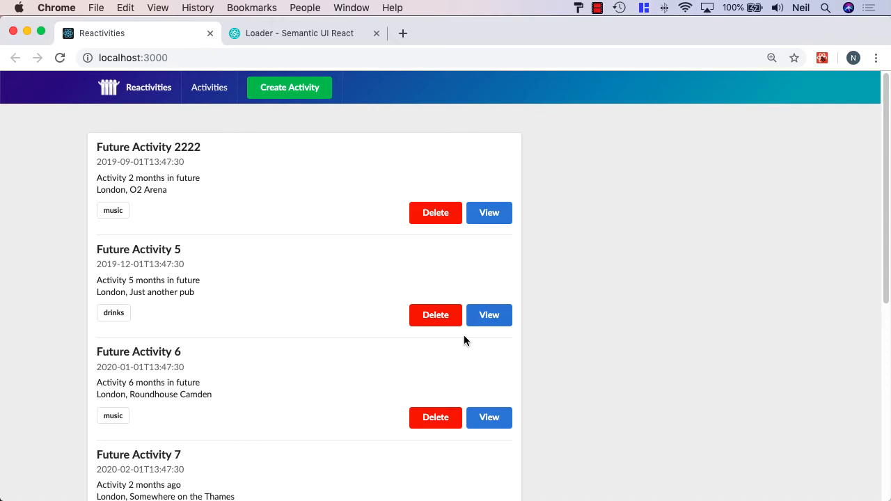
{"action": "mouse_move", "coordinate": [445, 301]}
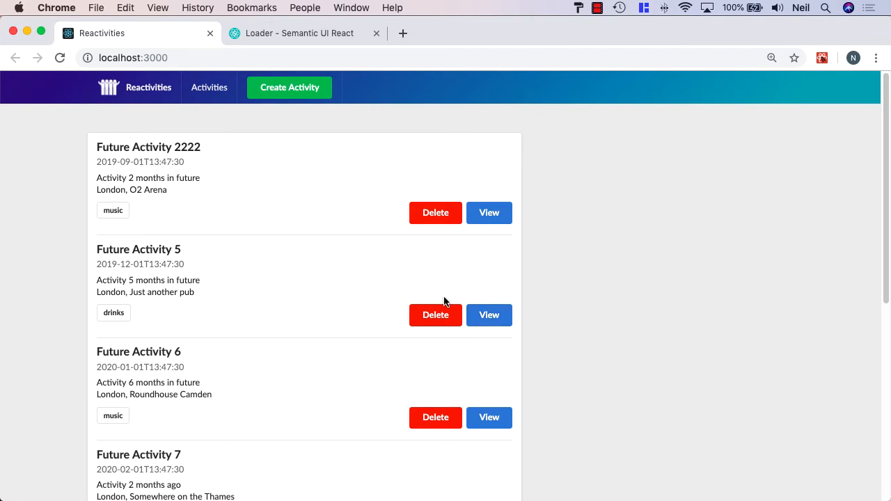
{"action": "mouse_move", "coordinate": [447, 295]}
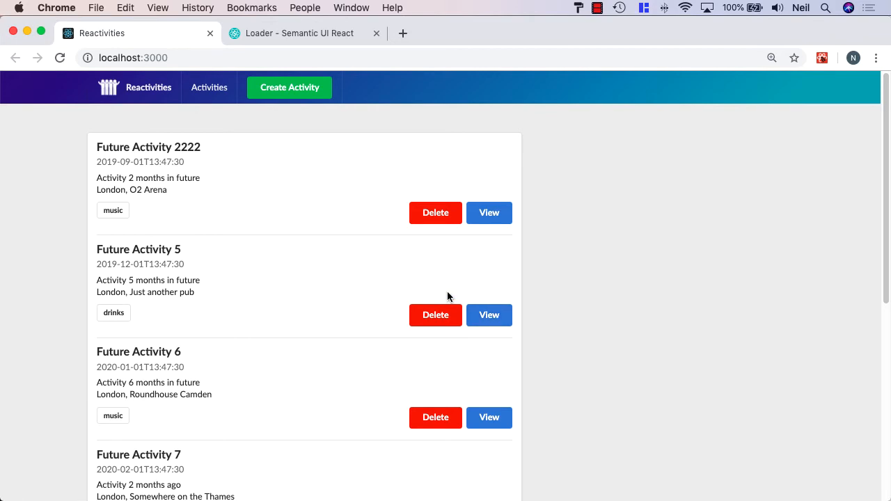
- Rename Future Activity 5 to 'Future Activity 5saa' through its edit form
{"action": "left_click", "coordinate": [489, 315]}
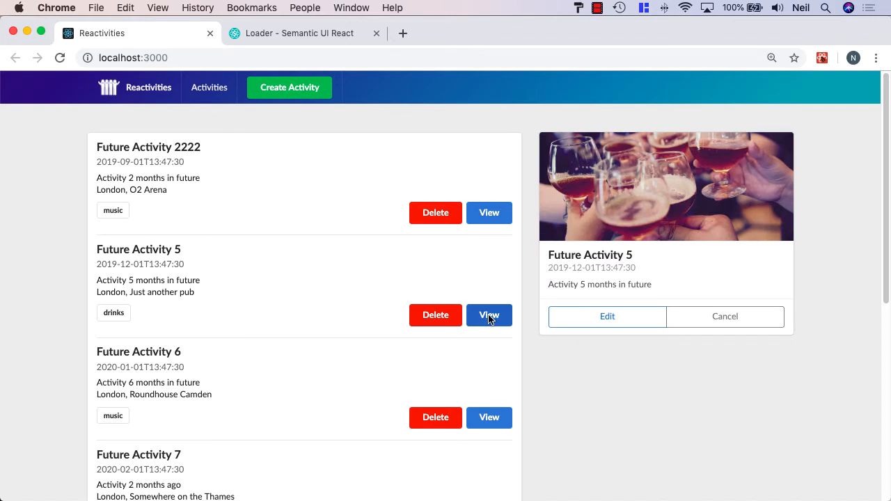
{"action": "left_click", "coordinate": [607, 316]}
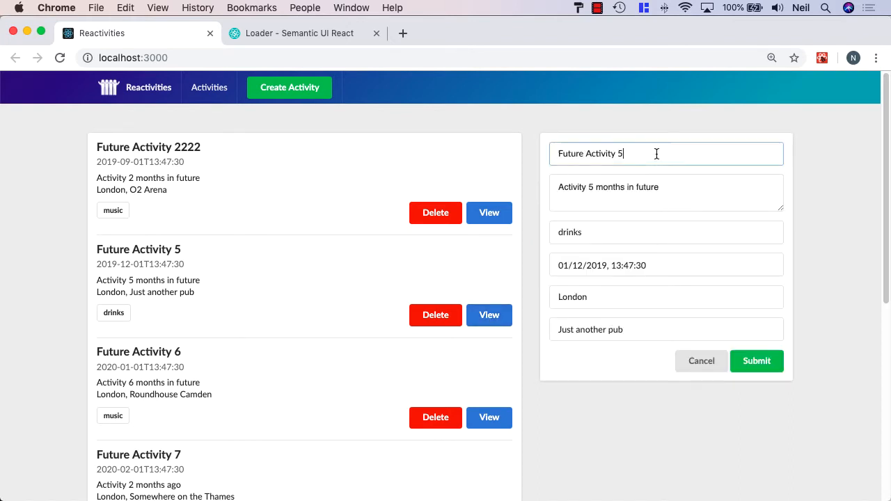
{"action": "type", "text": "aa"}
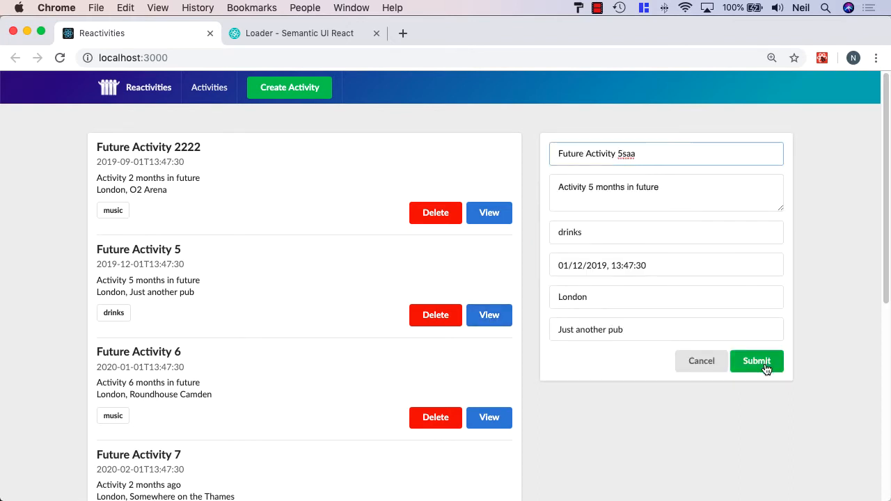
{"action": "left_click", "coordinate": [757, 360]}
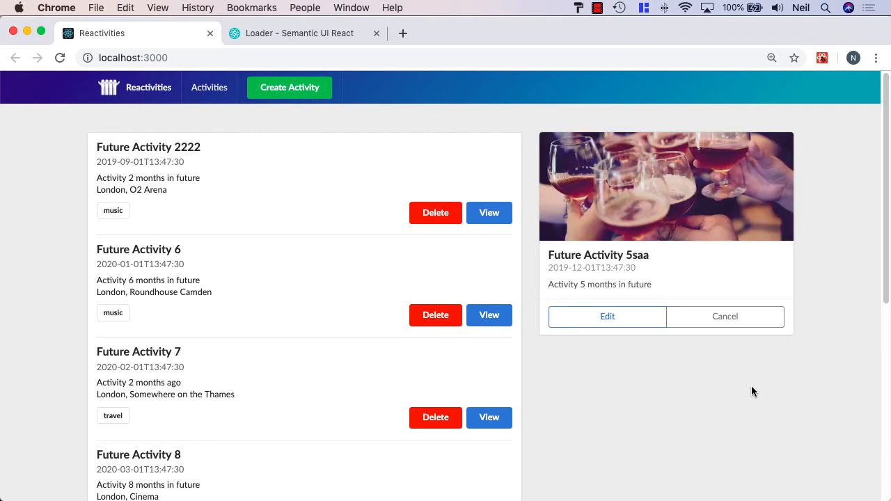
{"action": "mouse_move", "coordinate": [717, 234]}
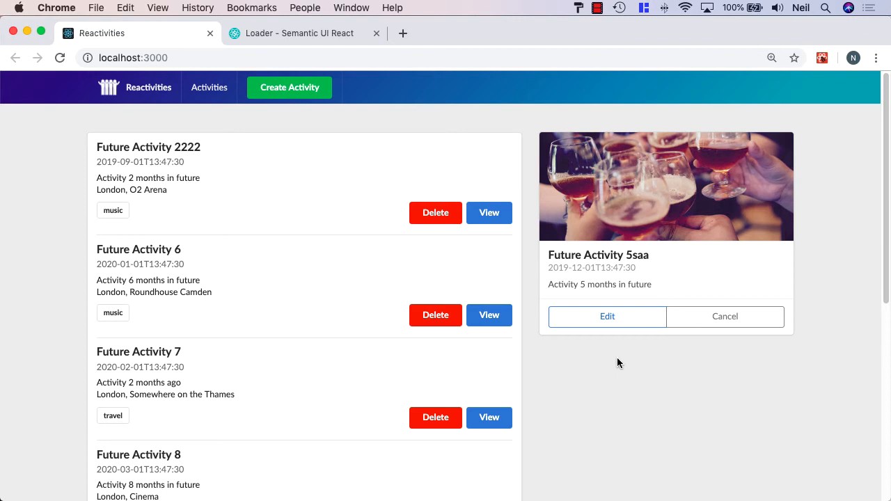
{"action": "mouse_move", "coordinate": [400, 306]}
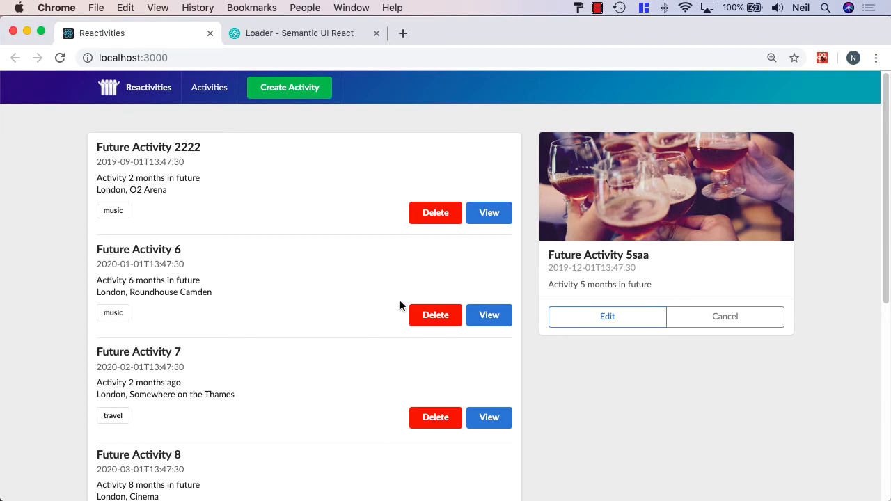
{"action": "mouse_move", "coordinate": [399, 310]}
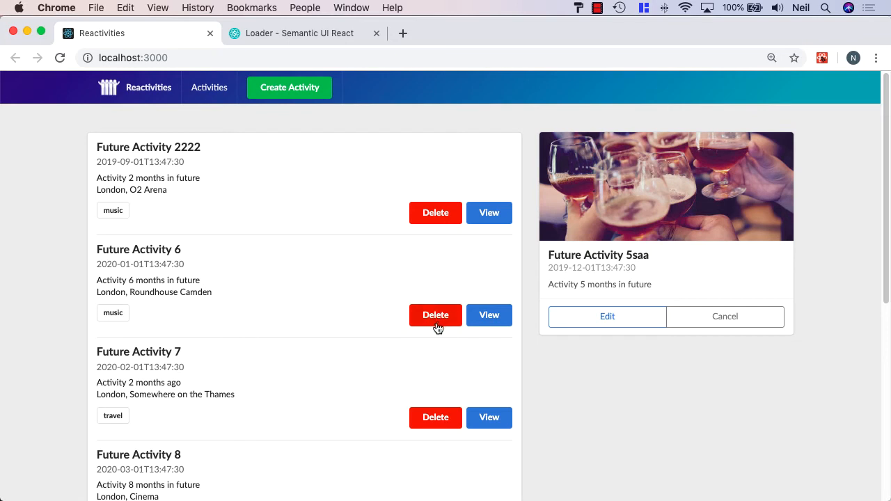
{"action": "mouse_move", "coordinate": [416, 348]}
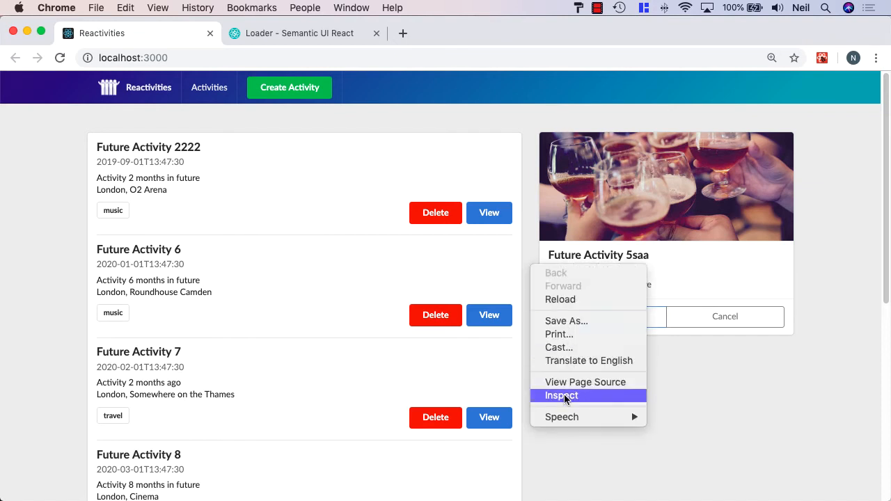
- Confirm the DevTools console shows no errors or warnings, then close DevTools
{"action": "left_click", "coordinate": [560, 396]}
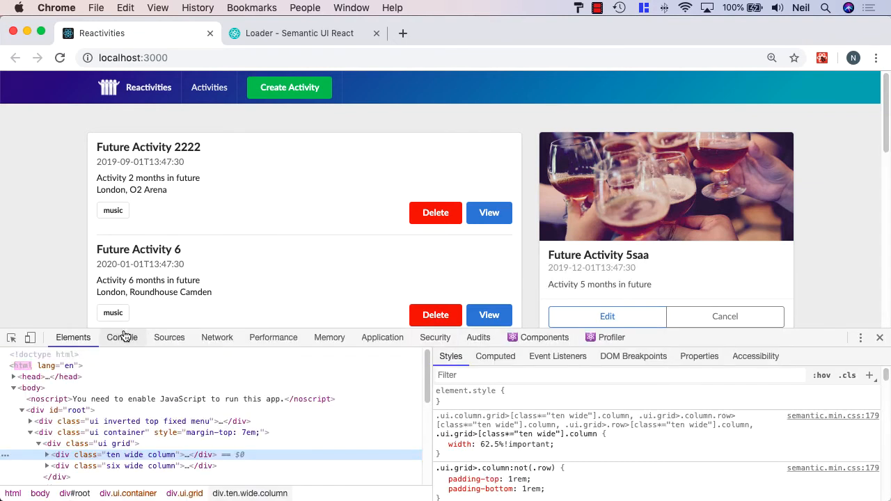
{"action": "left_click", "coordinate": [122, 337]}
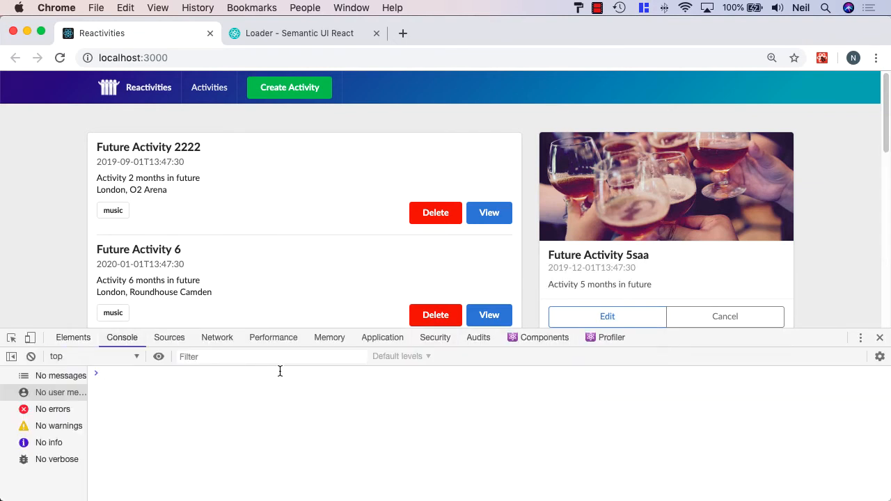
{"action": "mouse_move", "coordinate": [288, 400]}
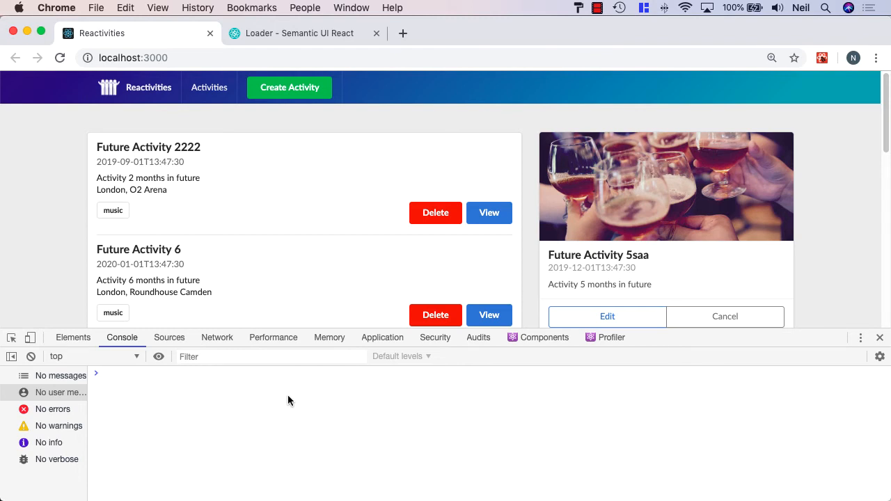
{"action": "mouse_move", "coordinate": [287, 401]}
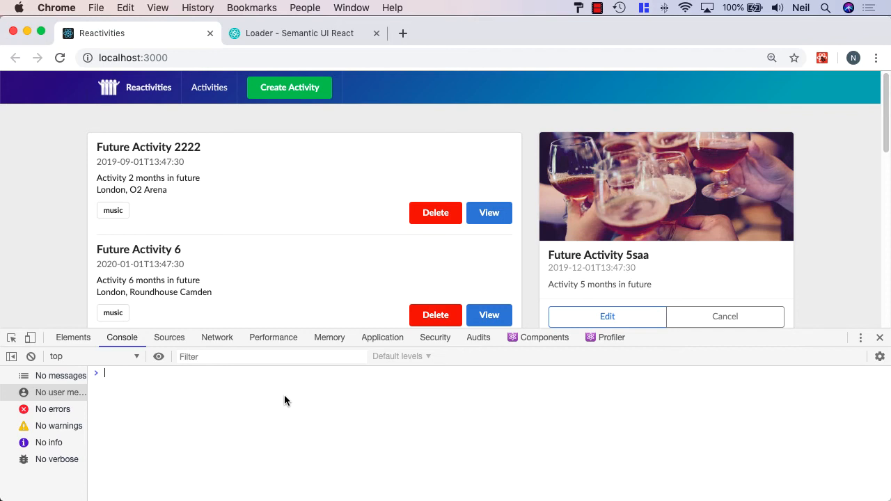
{"action": "mouse_move", "coordinate": [880, 338]}
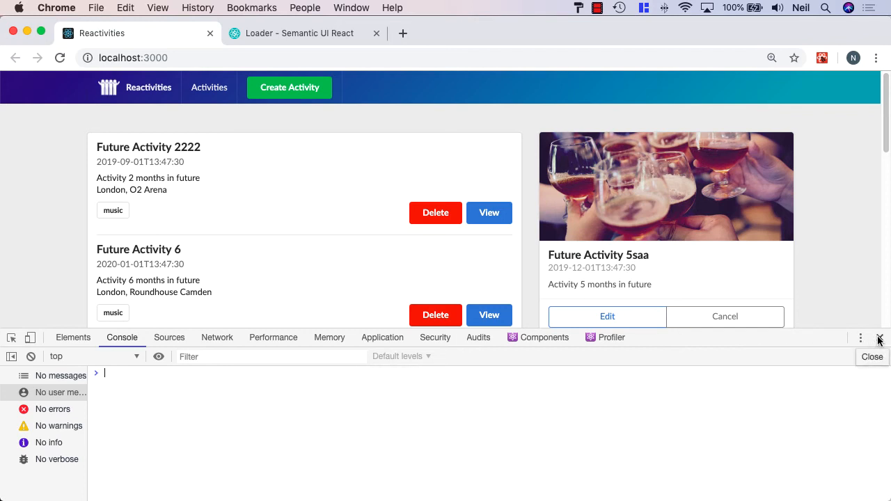
{"action": "left_click", "coordinate": [880, 338]}
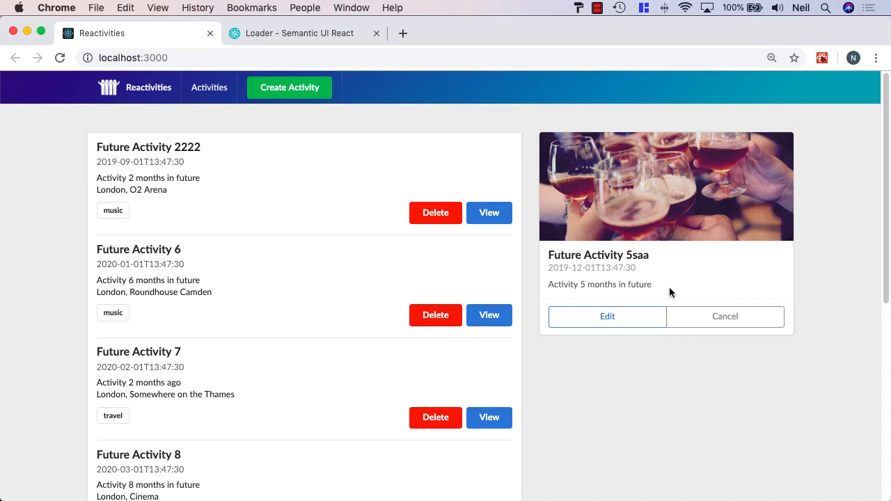
- Scroll to the bottom activities, select the sdsdsdaa text, and return to VS Code
{"action": "scroll", "scroll_direction": "down", "scroll_amount": 3}
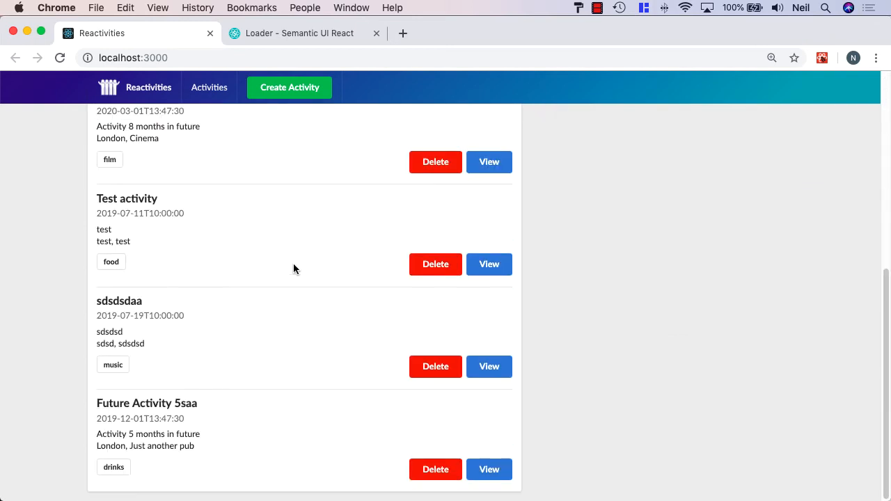
{"action": "mouse_move", "coordinate": [215, 327]}
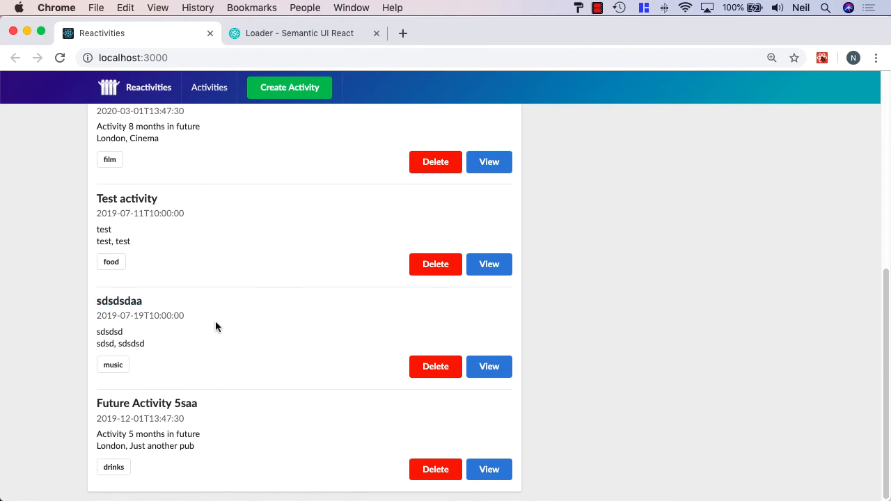
{"action": "left_click_drag", "start_coordinate": [97, 301], "coordinate": [146, 343]}
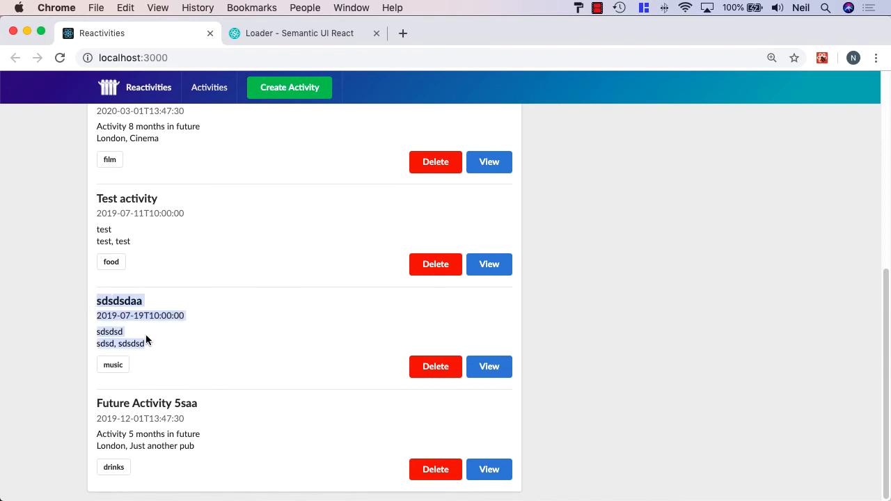
{"action": "left_click", "coordinate": [370, 335]}
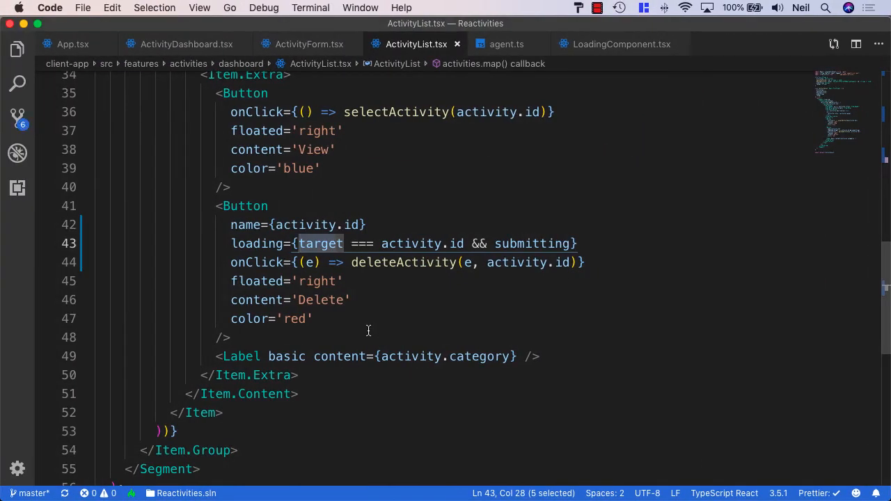
- Close all open editor files and switch to the 1: dotnet API terminal
{"action": "right_click", "coordinate": [408, 44]}
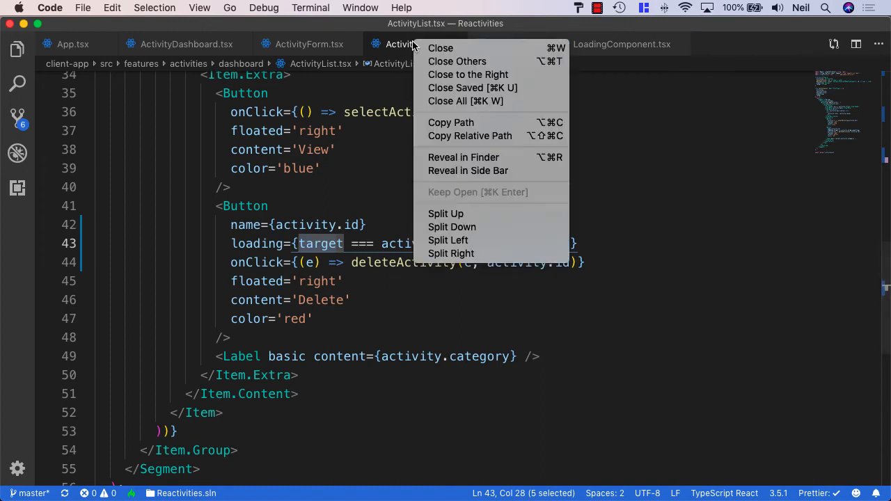
{"action": "left_click", "coordinate": [454, 101]}
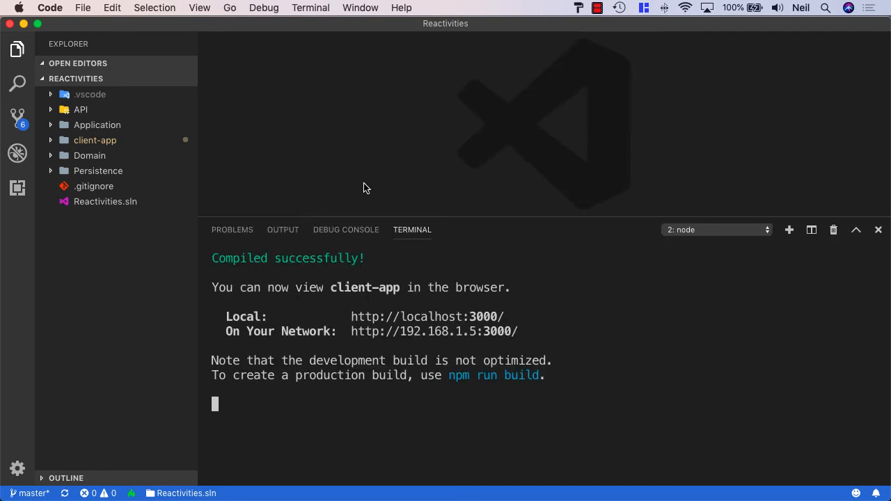
{"action": "left_click", "coordinate": [717, 229]}
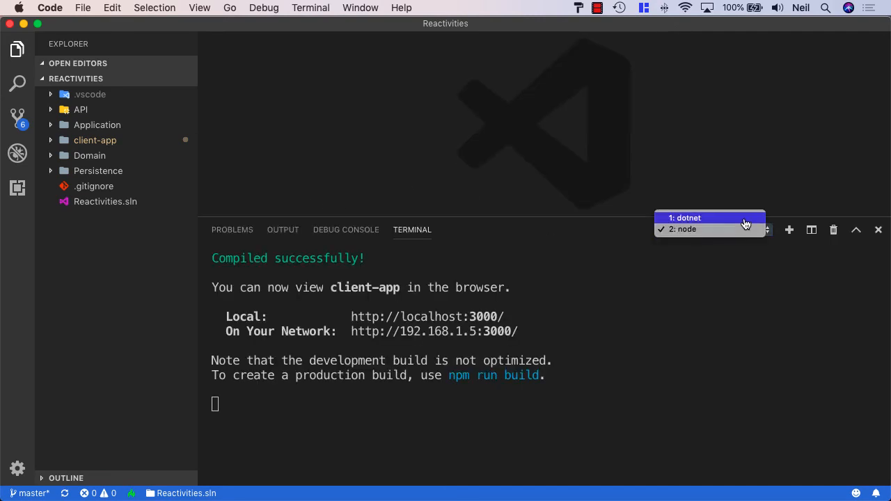
{"action": "left_click", "coordinate": [685, 217]}
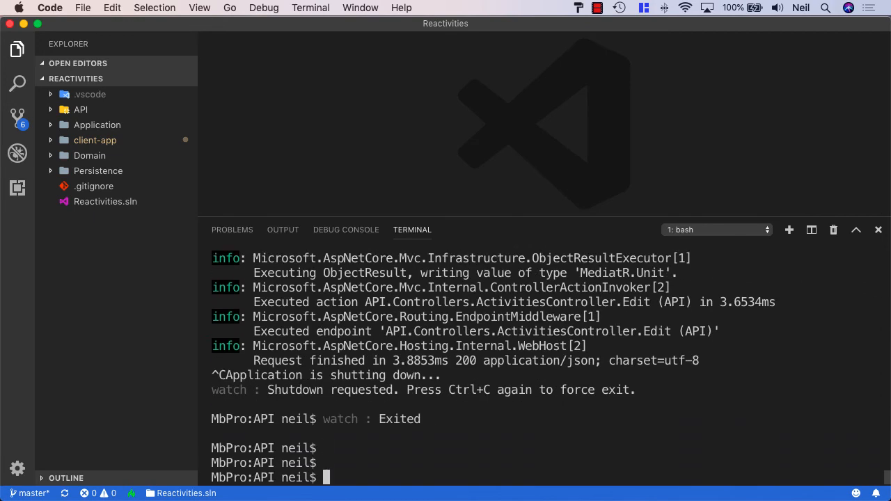
- Enter the database drop command 'dotnet ef database drop -p Persistence/ -s API/'
{"action": "type", "text": "cd .."}
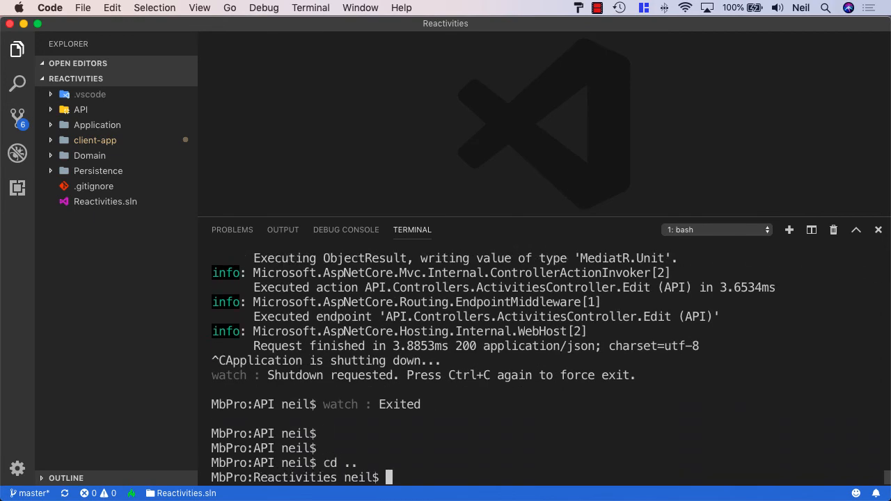
{"action": "type", "text": "do"}
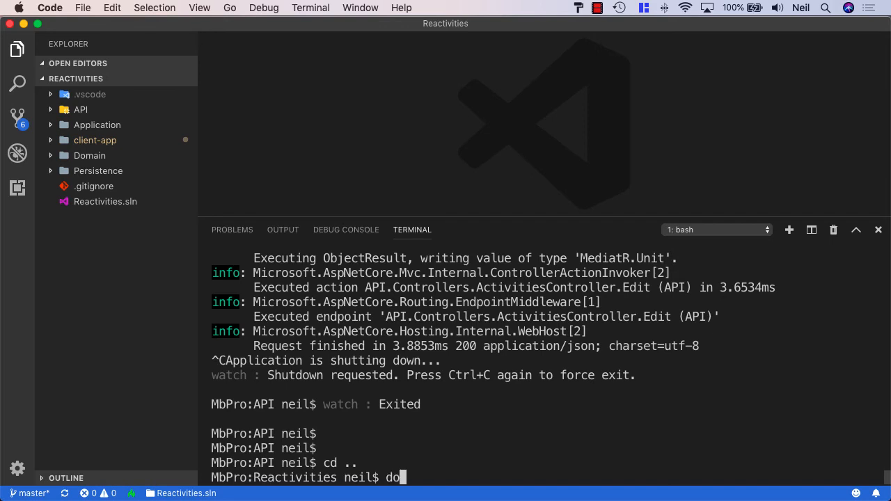
{"action": "type", "text": "tnet"}
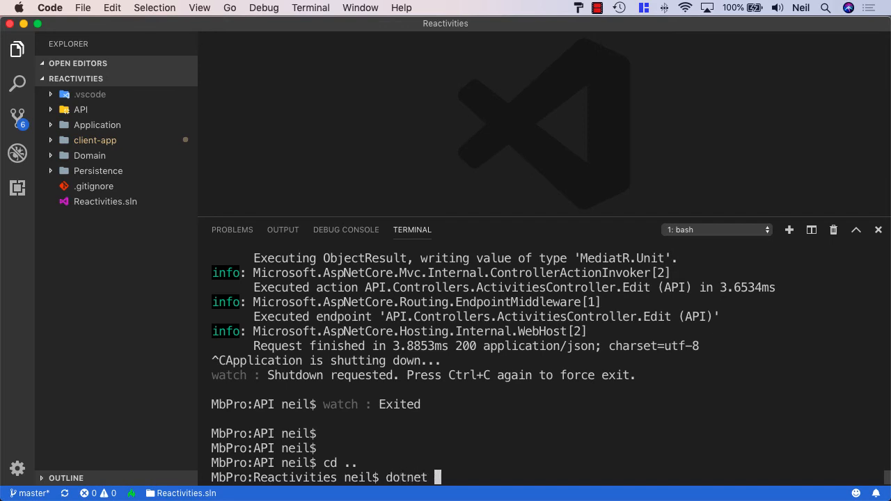
{"action": "type", "text": "ef drop database -p"}
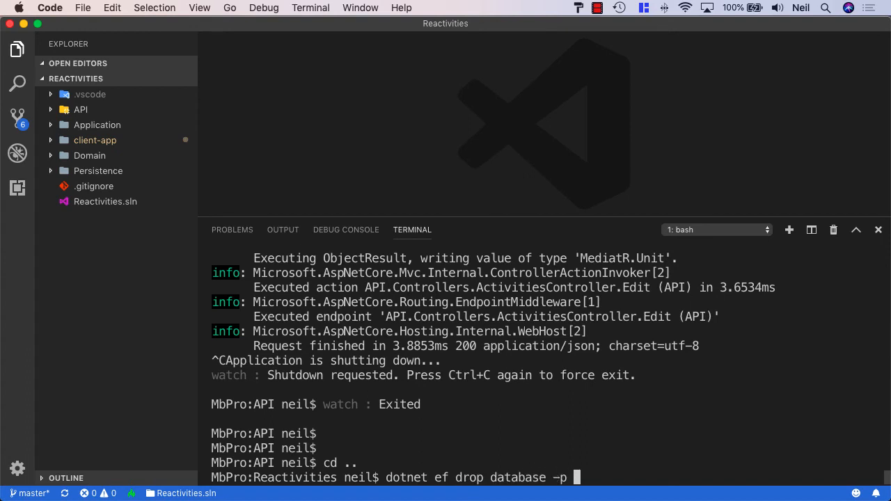
{"action": "type", "text": "Persistence/"}
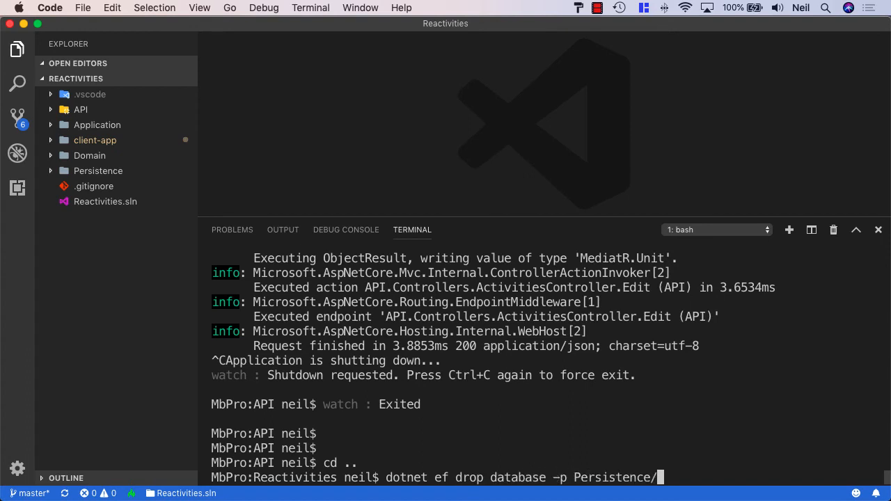
{"action": "type", "text": "-s API/"}
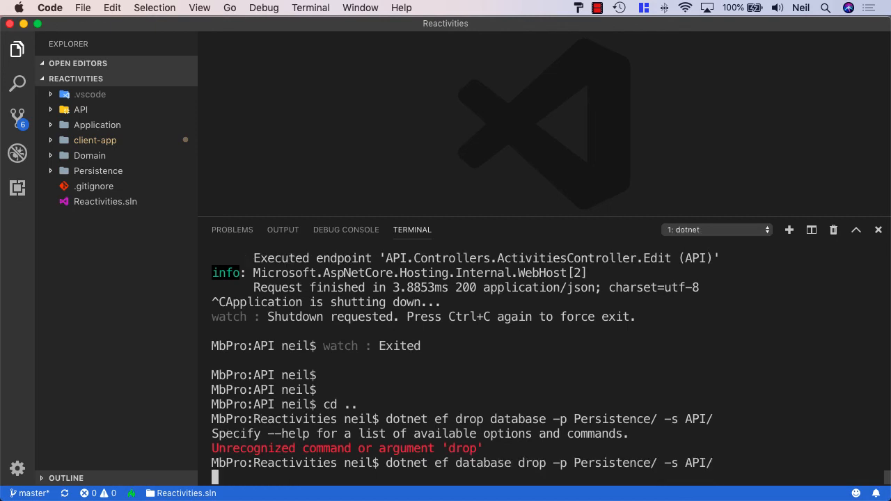
- Drop the database with confirmation y, then restart the API with dotnet watch run
{"action": "key", "text": "Enter"}
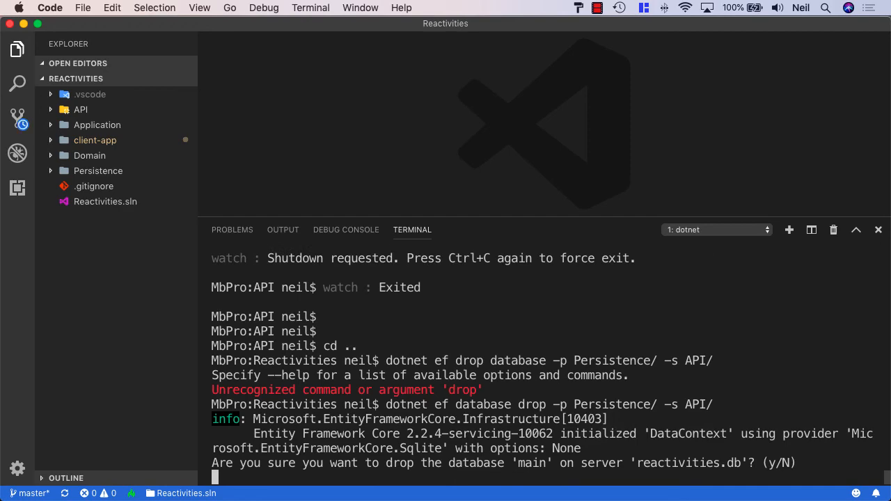
{"action": "type", "text": "y"}
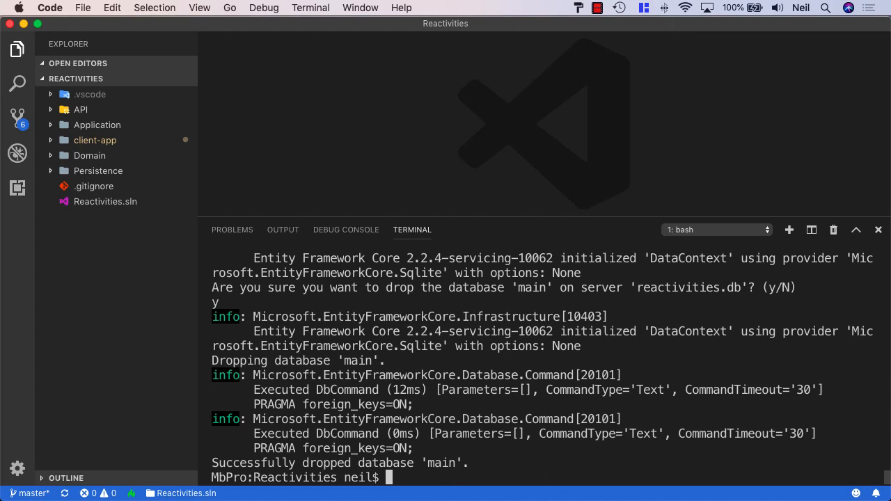
{"action": "type", "text": "cd API/"}
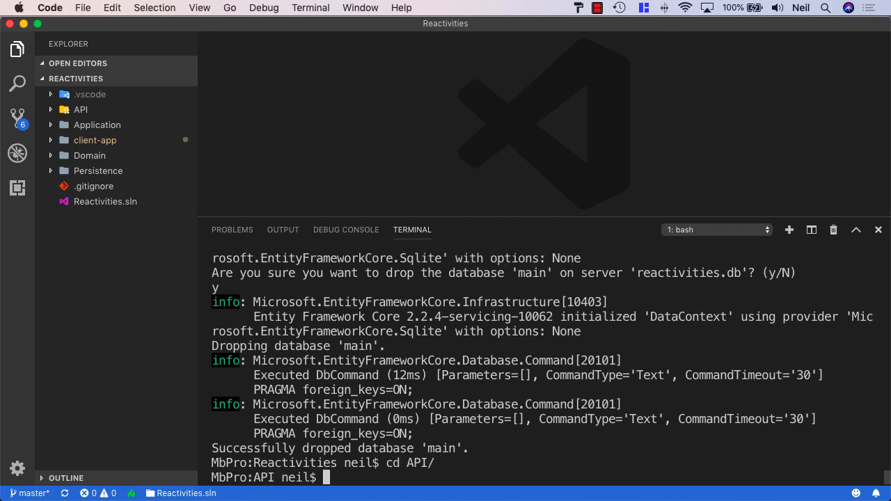
{"action": "type", "text": "dotnet w"}
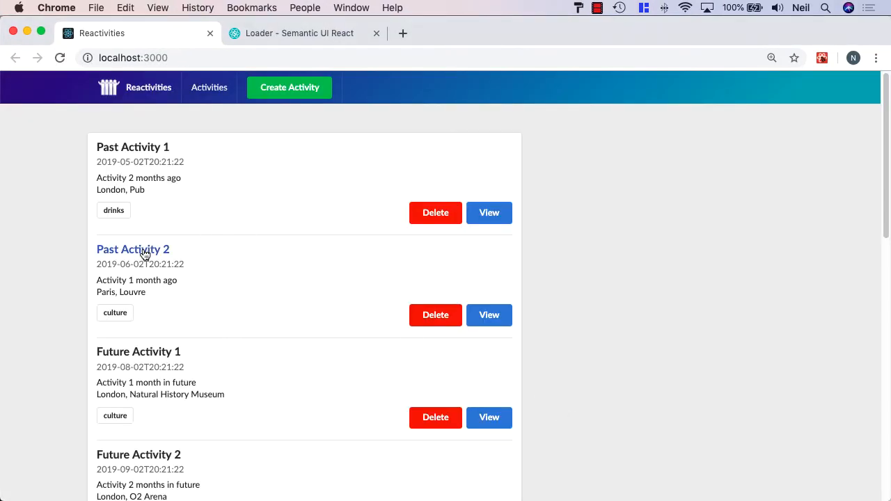
- Scroll the list to verify the seeded Past and Future activities
{"action": "scroll", "scroll_direction": "down", "scroll_amount": 3}
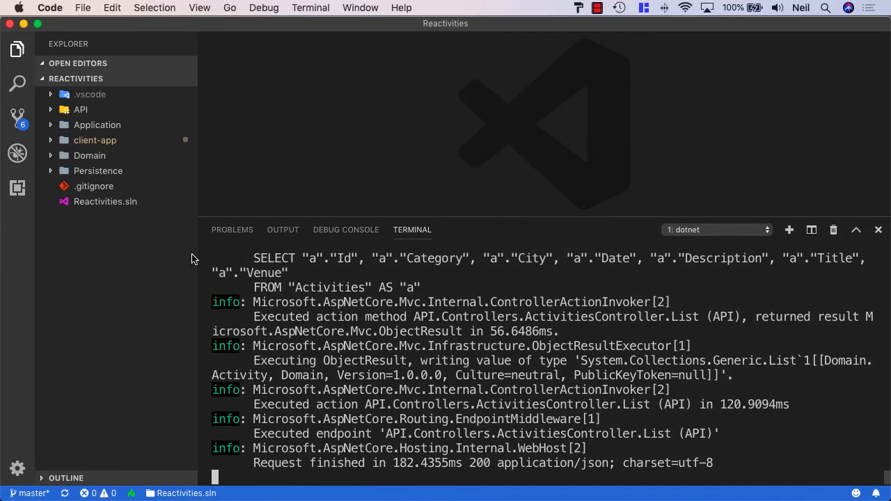
- Commit all six changed files as 'End of section' and start publishing master
{"action": "left_click", "coordinate": [878, 230]}
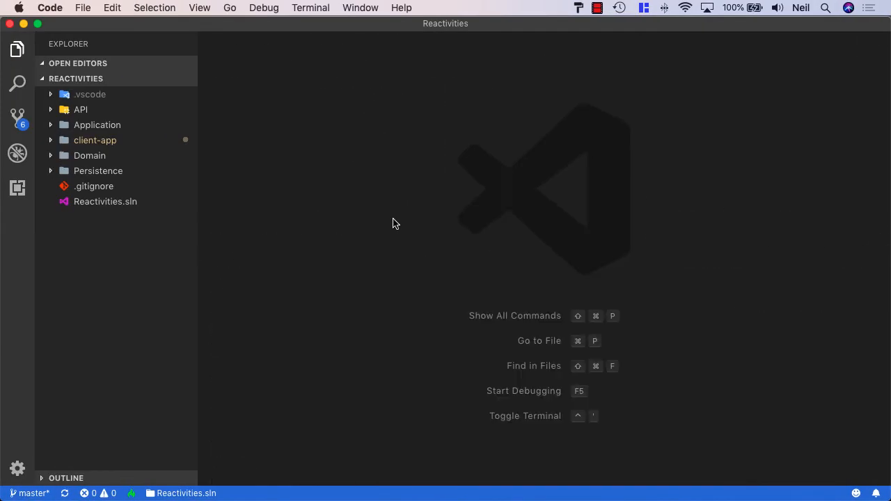
{"action": "left_click", "coordinate": [17, 117]}
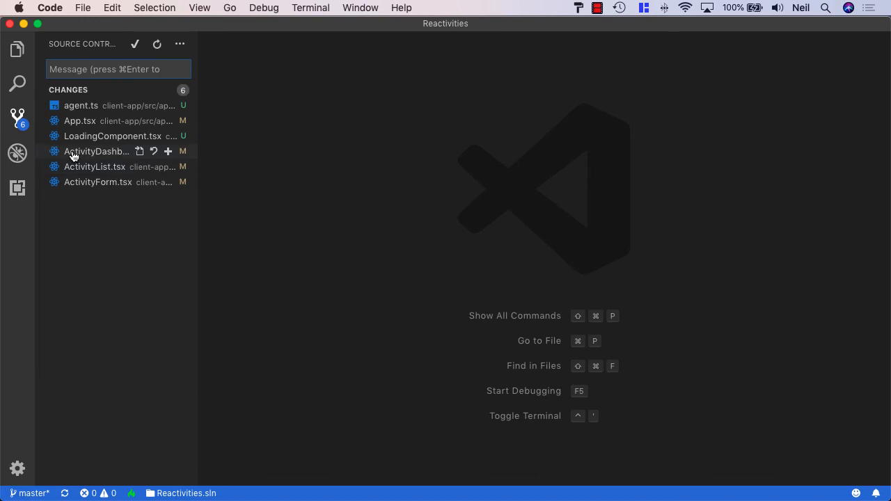
{"action": "mouse_move", "coordinate": [136, 105]}
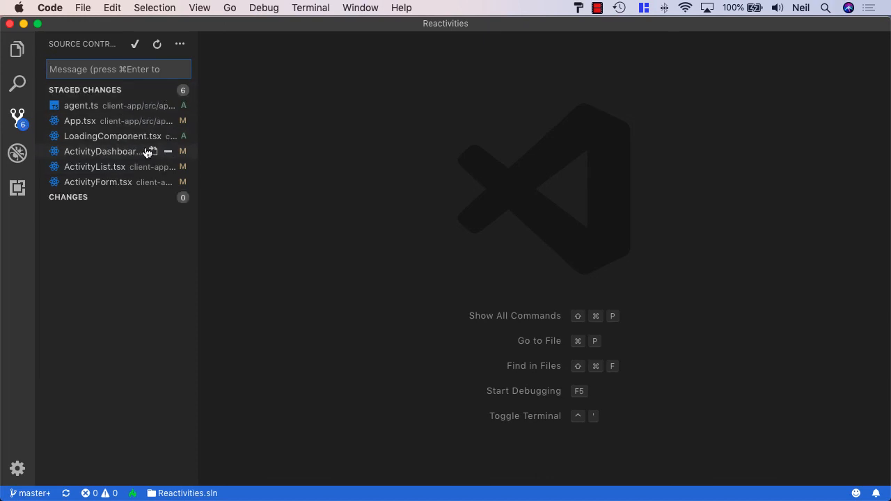
{"action": "type", "text": "End of section"}
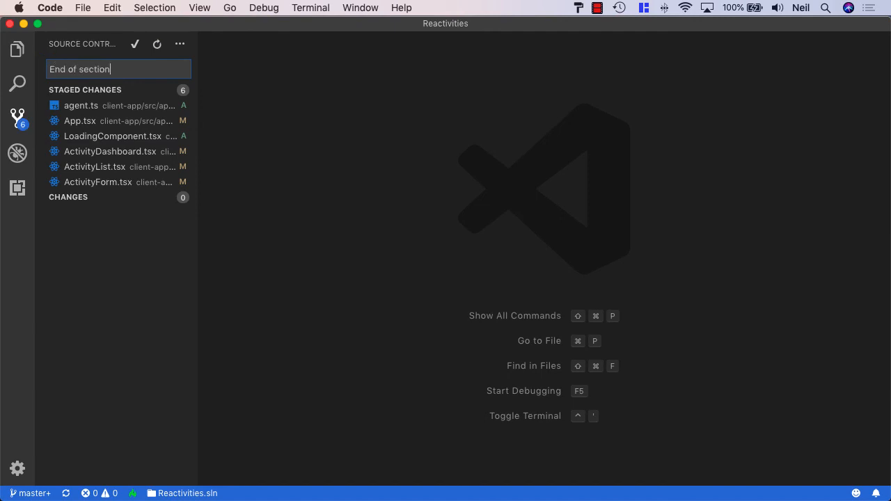
{"action": "type", "text": "6"}
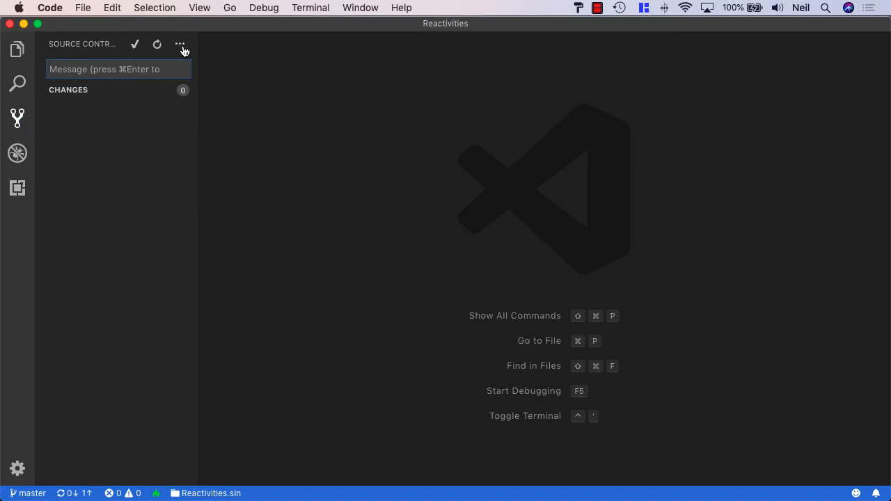
{"action": "left_click", "coordinate": [180, 44]}
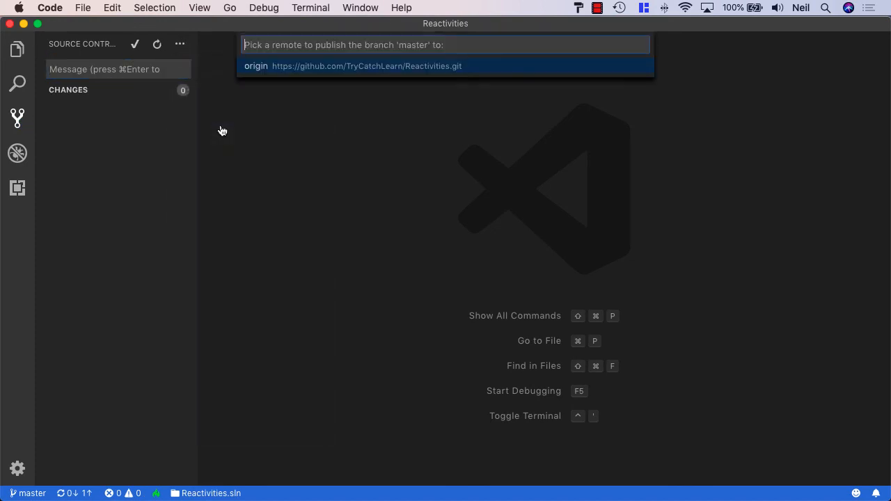